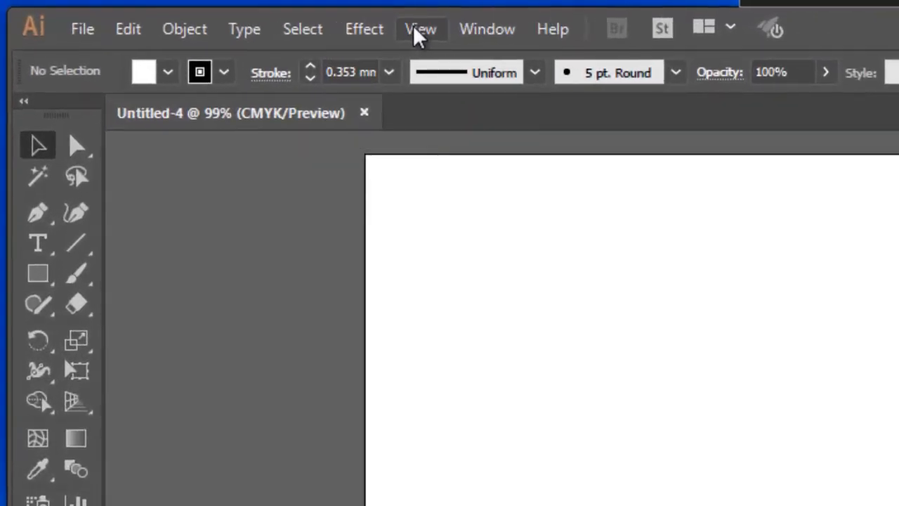
Turn on Smart Guides, then draw a rectangle across the upper artboard for the pill shape.
{"action": "left_click", "coordinate": [420, 28]}
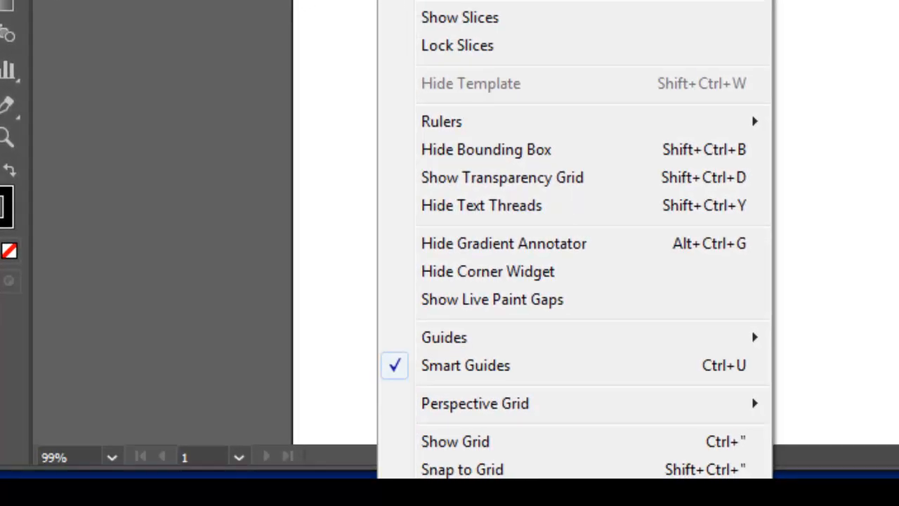
{"action": "mouse_move", "coordinate": [448, 376]}
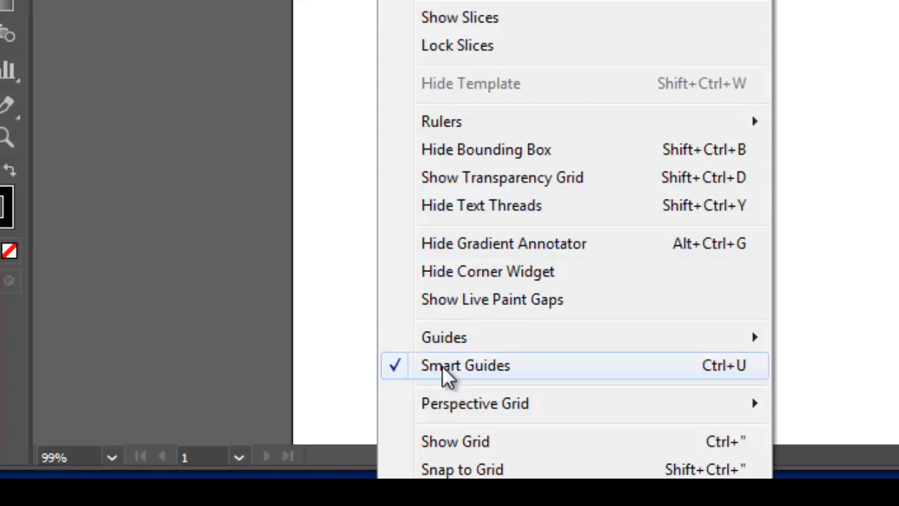
{"action": "left_click", "coordinate": [465, 365]}
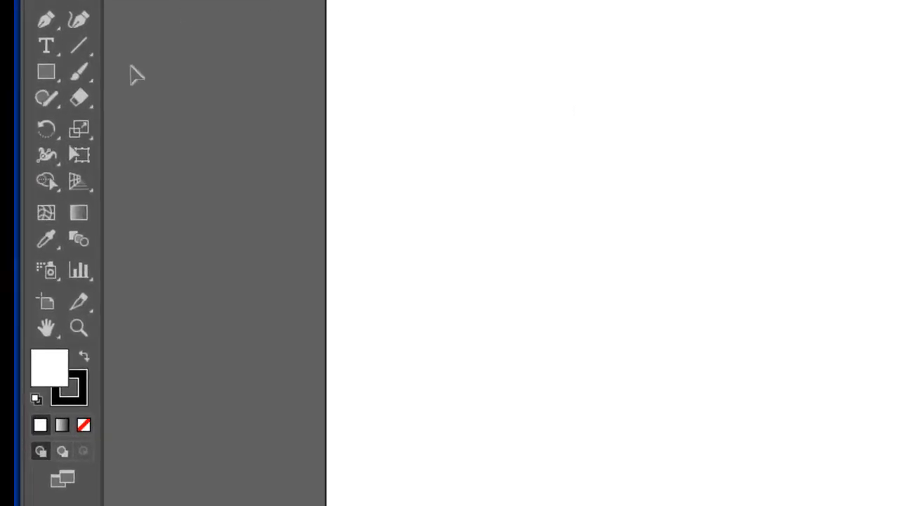
{"action": "mouse_move", "coordinate": [44, 73]}
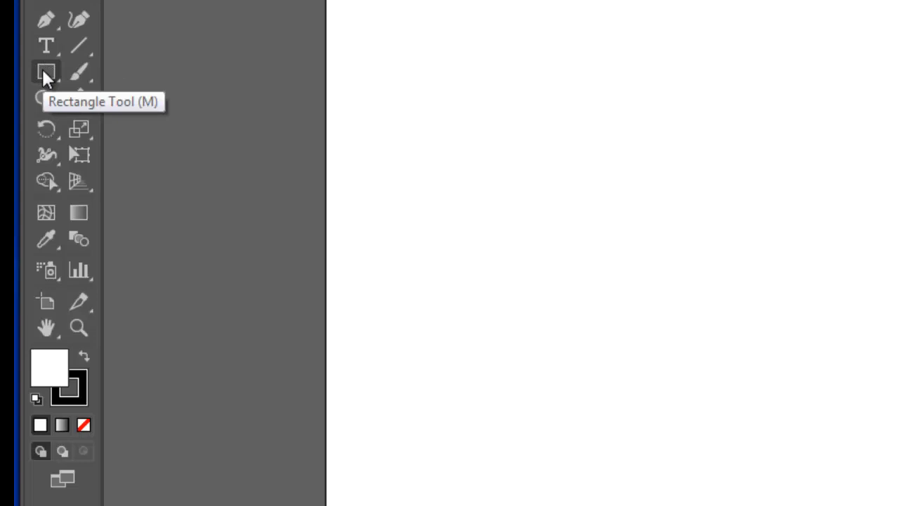
{"action": "left_click", "coordinate": [46, 73]}
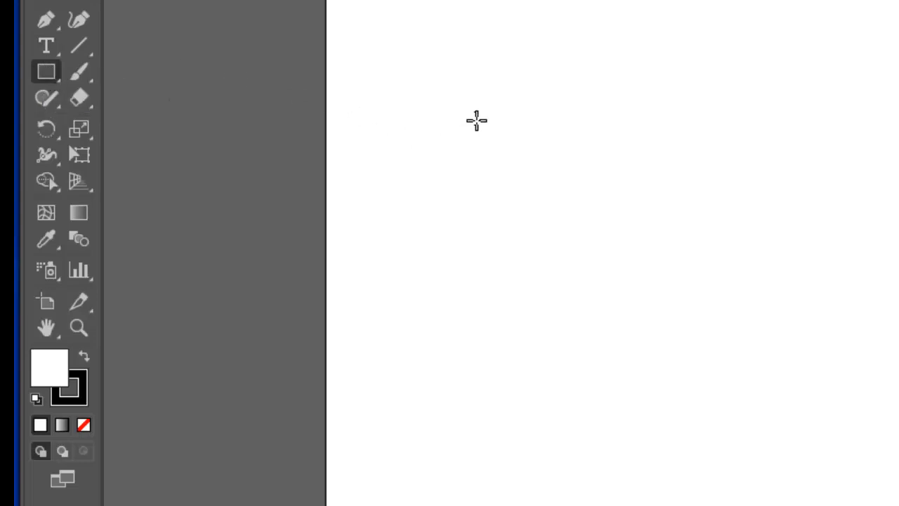
{"action": "left_click_drag", "start_coordinate": [477, 118], "coordinate": [716, 197]}
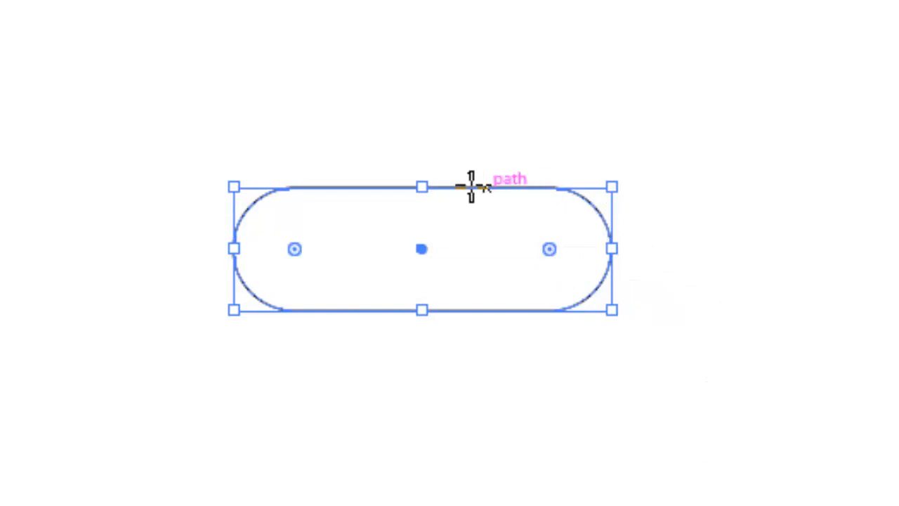
{"action": "mouse_move", "coordinate": [483, 311]}
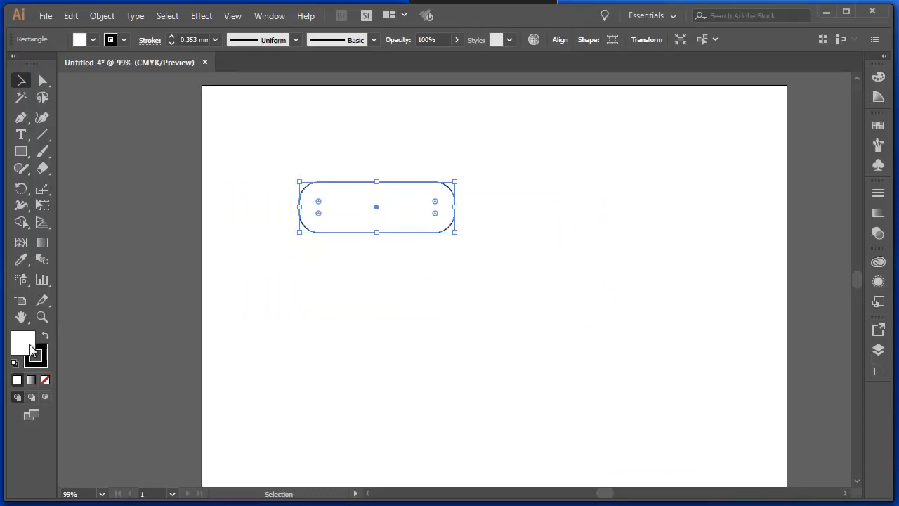
{"action": "mouse_move", "coordinate": [36, 357]}
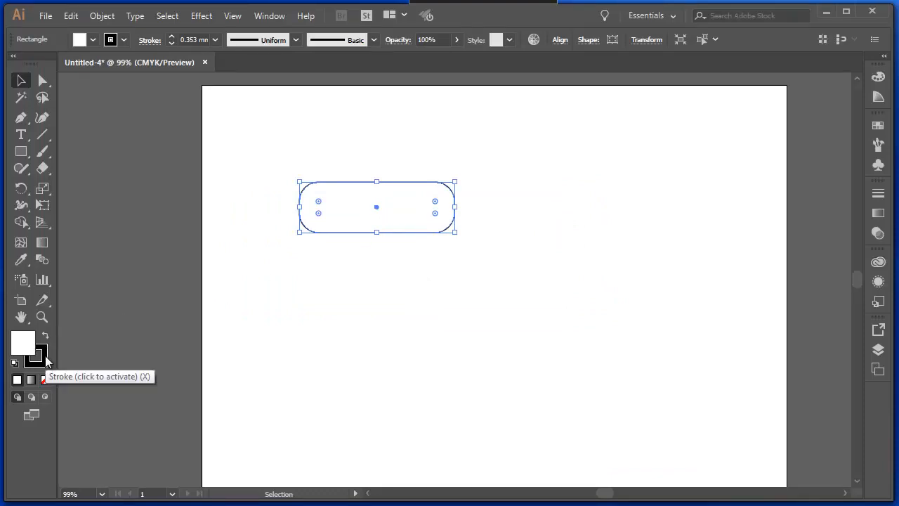
{"action": "mouse_move", "coordinate": [23, 343]}
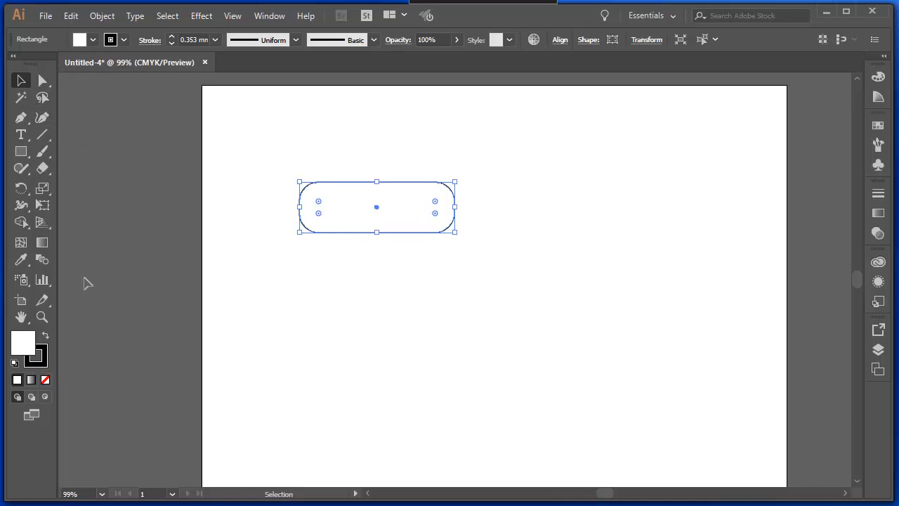
{"action": "mouse_move", "coordinate": [23, 342]}
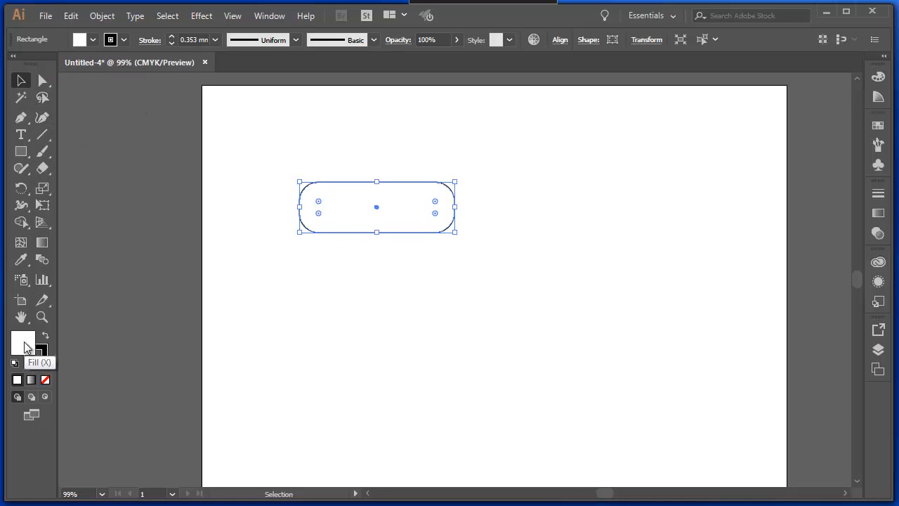
{"action": "double_click", "coordinate": [22, 343]}
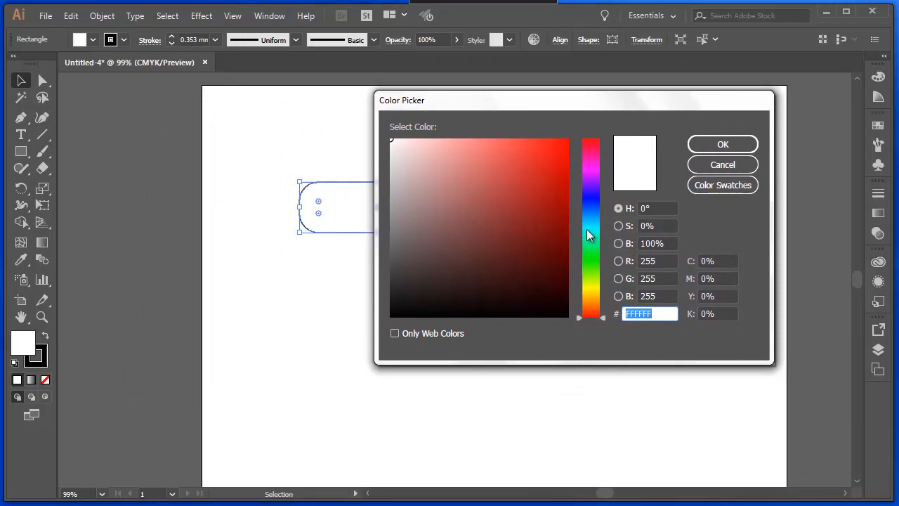
{"action": "mouse_move", "coordinate": [593, 205]}
{"action": "type", "text": "FC0606"}
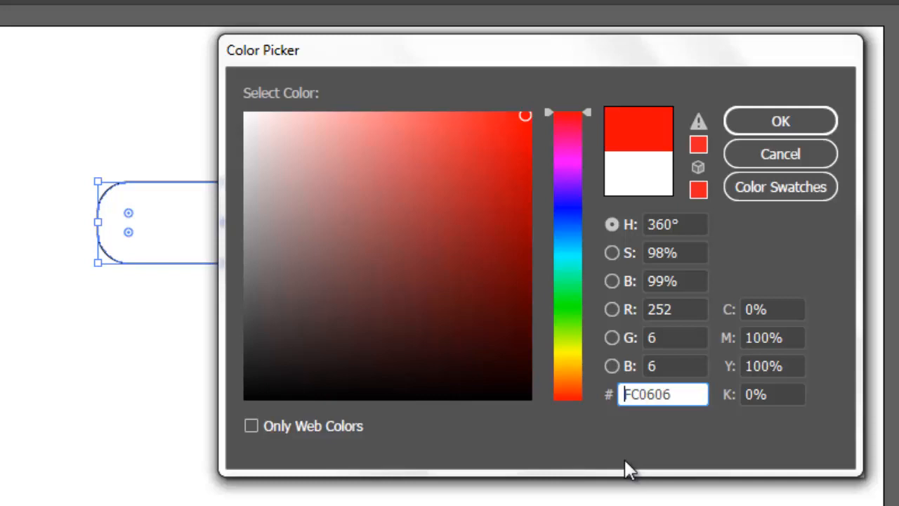
{"action": "left_click", "coordinate": [674, 309]}
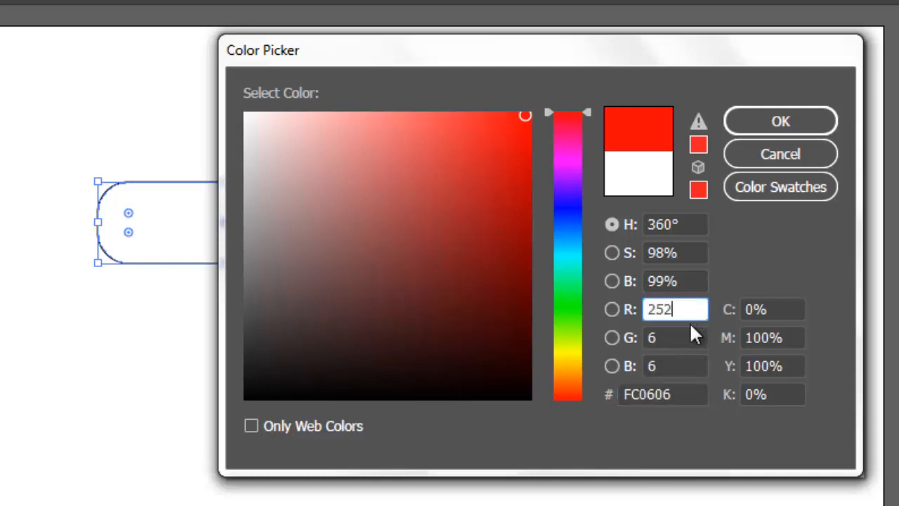
{"action": "mouse_move", "coordinate": [671, 275]}
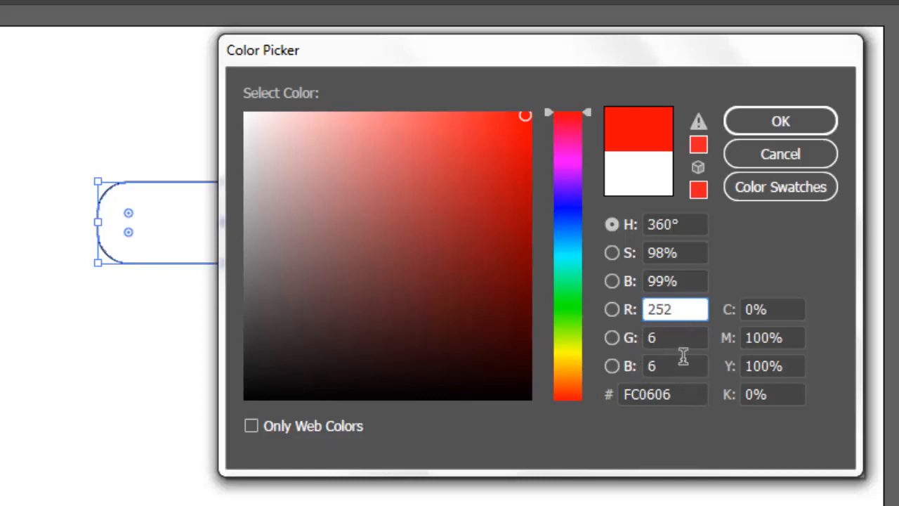
{"action": "mouse_move", "coordinate": [673, 331]}
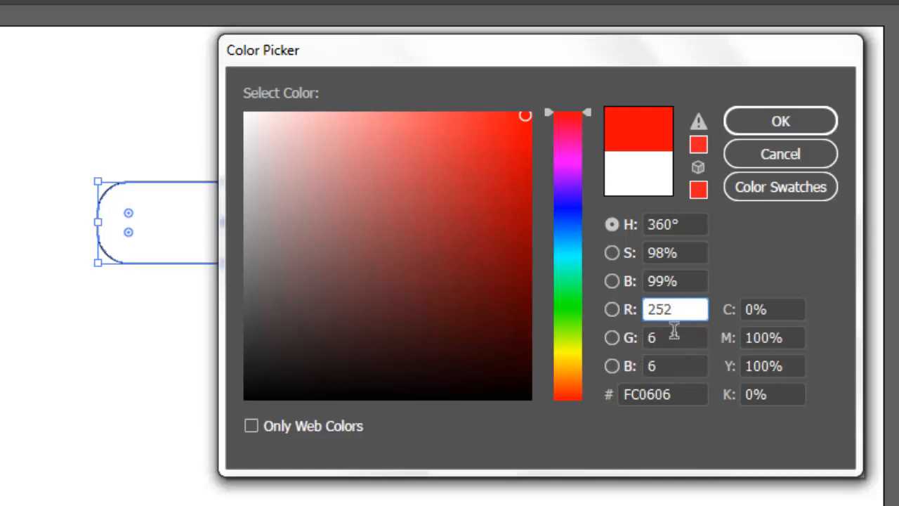
{"action": "key", "text": "Backspace"}
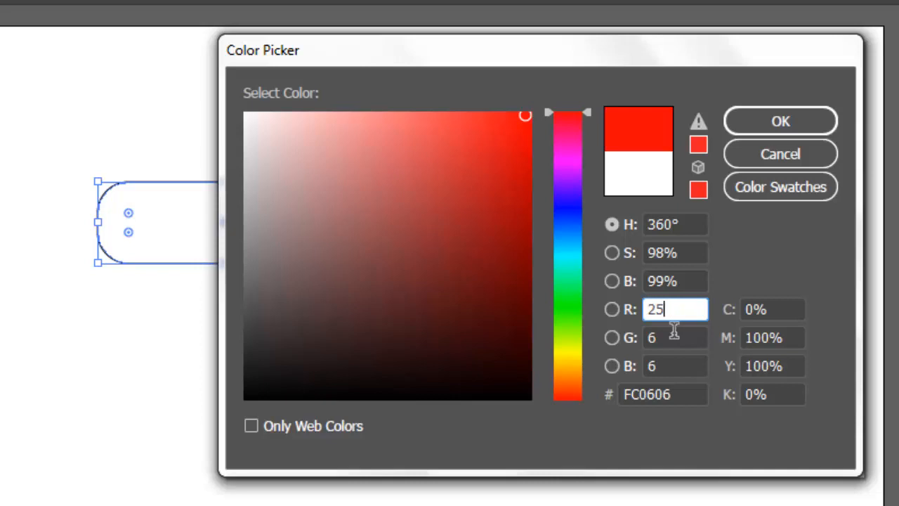
{"action": "type", "text": "5"}
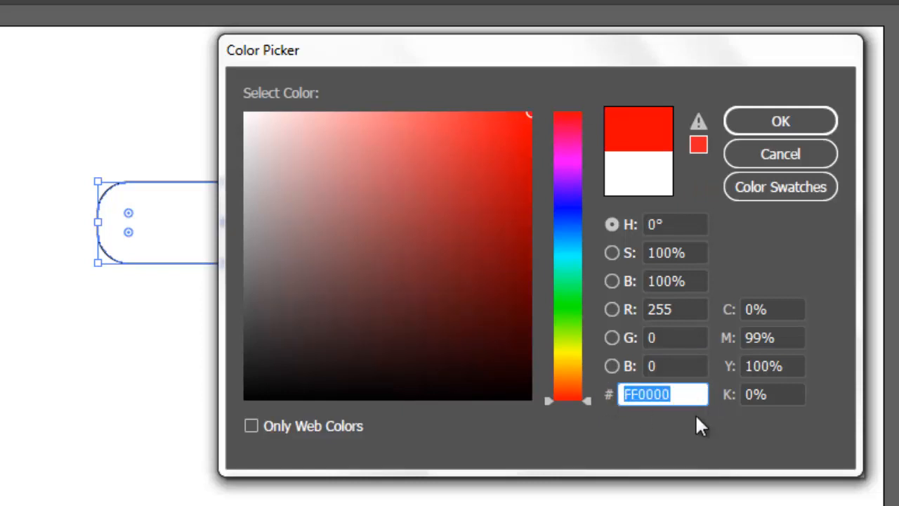
{"action": "type", "text": "fff"}
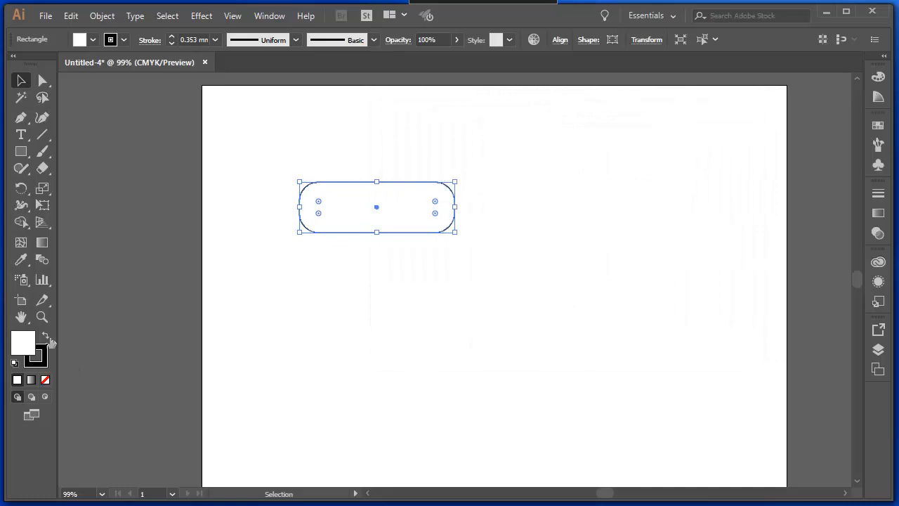
{"action": "mouse_move", "coordinate": [23, 343]}
{"action": "type", "text": "0000"}
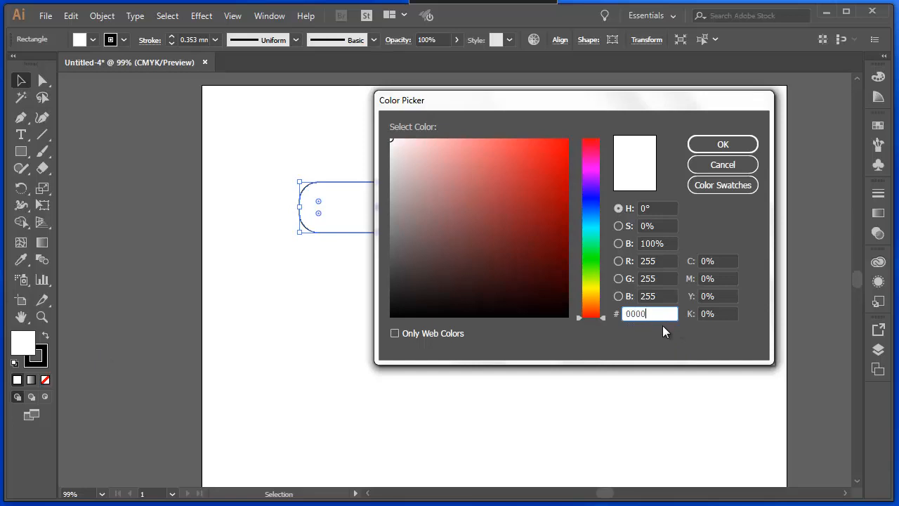
Confirm the black fill, then refill the pill with bright red RGB 252, 3, 3.
{"action": "left_click", "coordinate": [722, 143]}
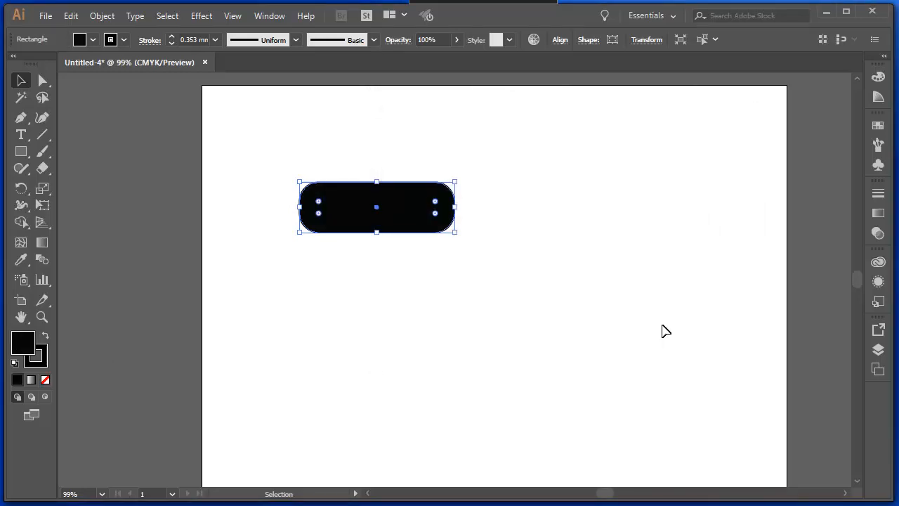
{"action": "mouse_move", "coordinate": [376, 276]}
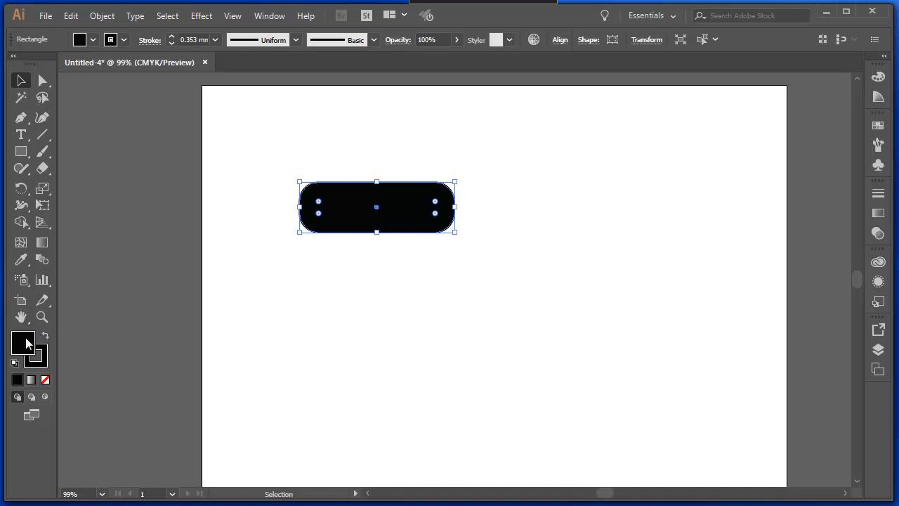
{"action": "double_click", "coordinate": [17, 339]}
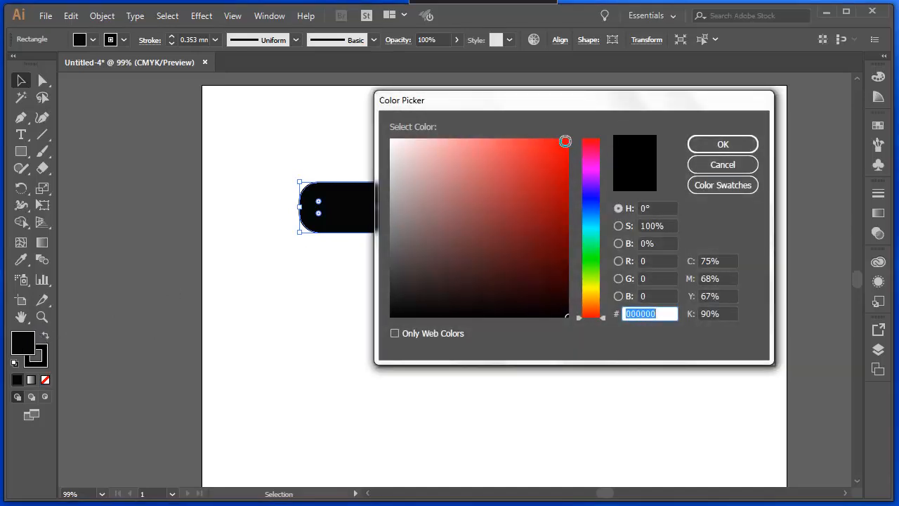
{"action": "left_click", "coordinate": [528, 168]}
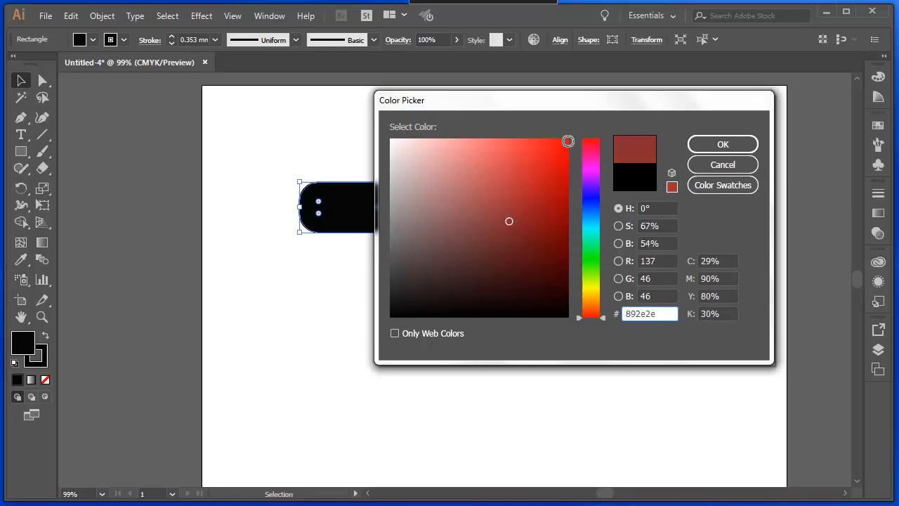
{"action": "left_click", "coordinate": [567, 139]}
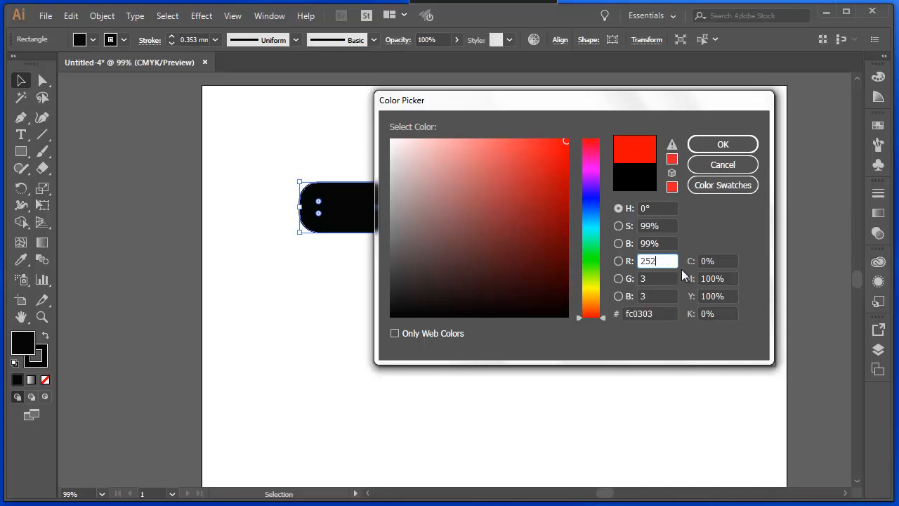
{"action": "left_click", "coordinate": [722, 143]}
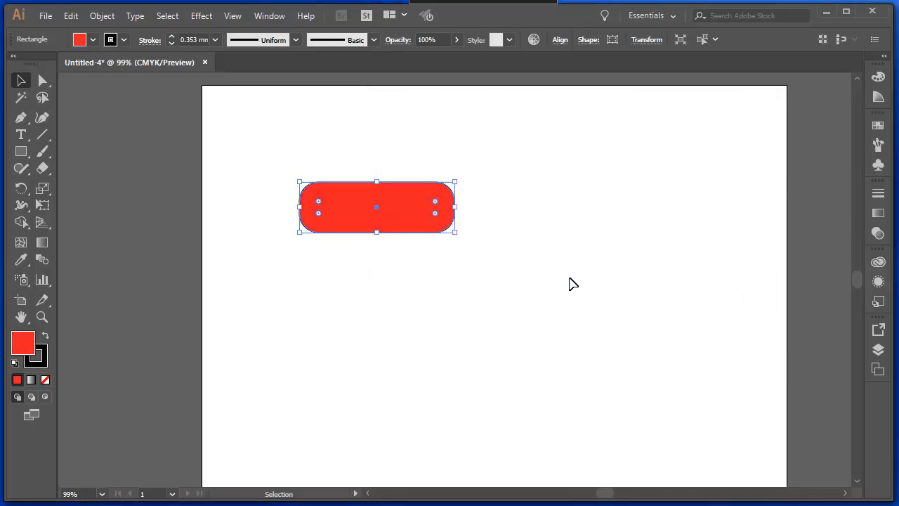
Draw a red hexagon with the Polygon tool below the pill, sized and straightened upright.
{"action": "left_click_drag", "start_coordinate": [377, 208], "coordinate": [361, 177]}
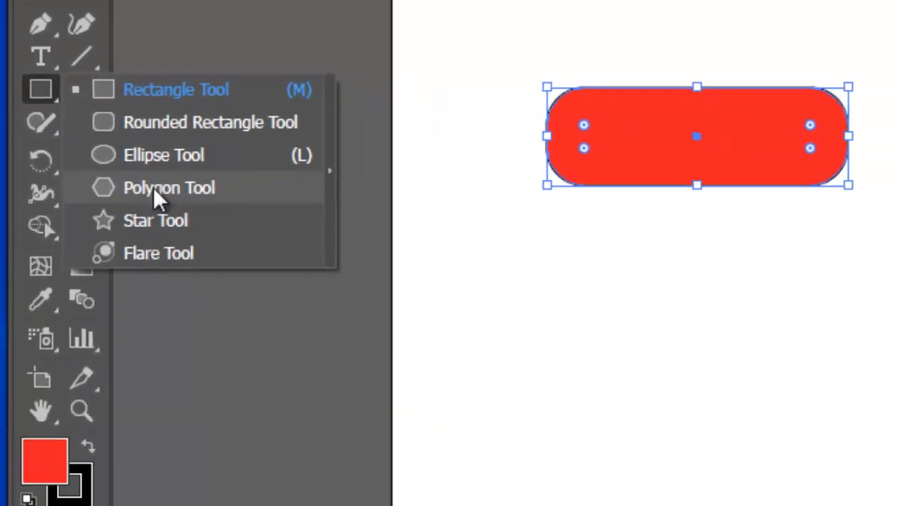
{"action": "left_click", "coordinate": [169, 187]}
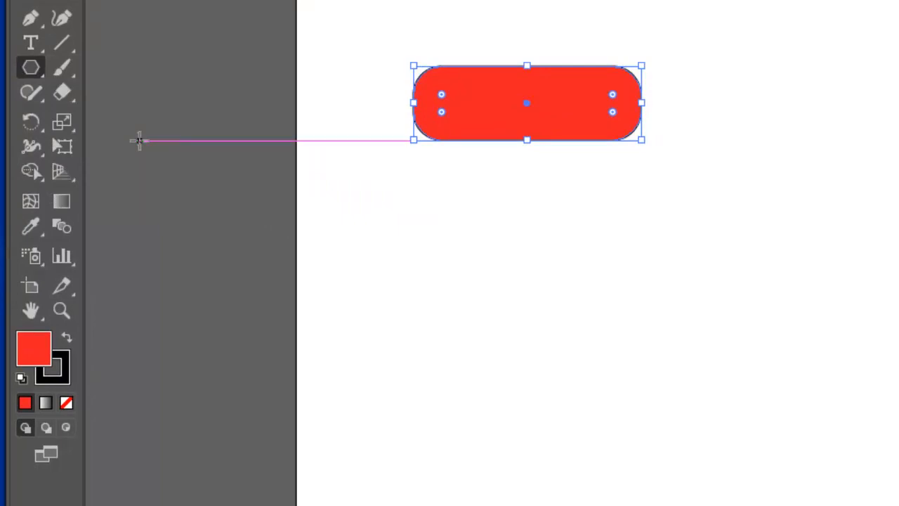
{"action": "left_click_drag", "start_coordinate": [556, 231], "coordinate": [581, 264]}
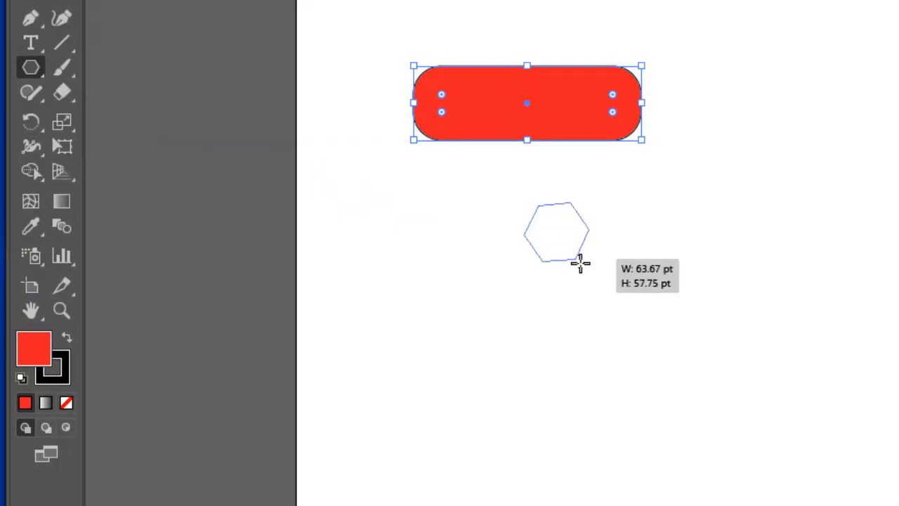
{"action": "left_click_drag", "start_coordinate": [576, 260], "coordinate": [695, 298]}
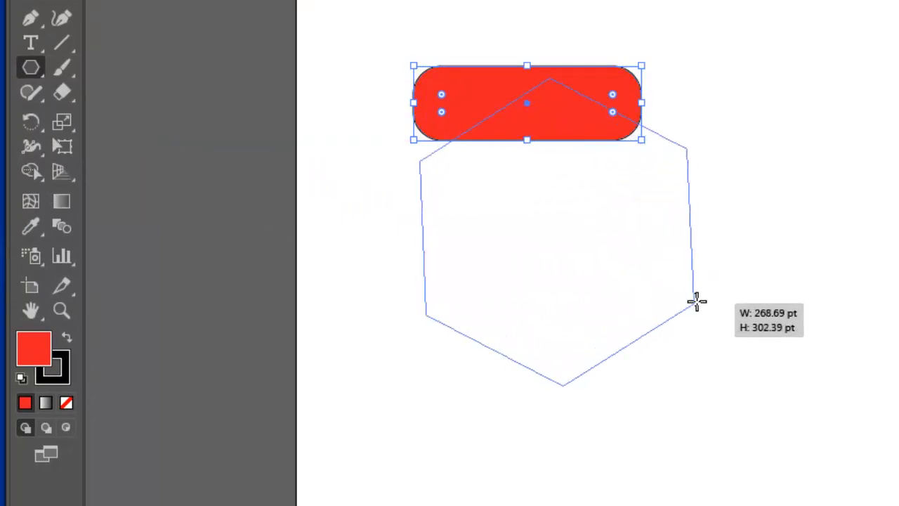
{"action": "left_click_drag", "start_coordinate": [695, 298], "coordinate": [639, 228]}
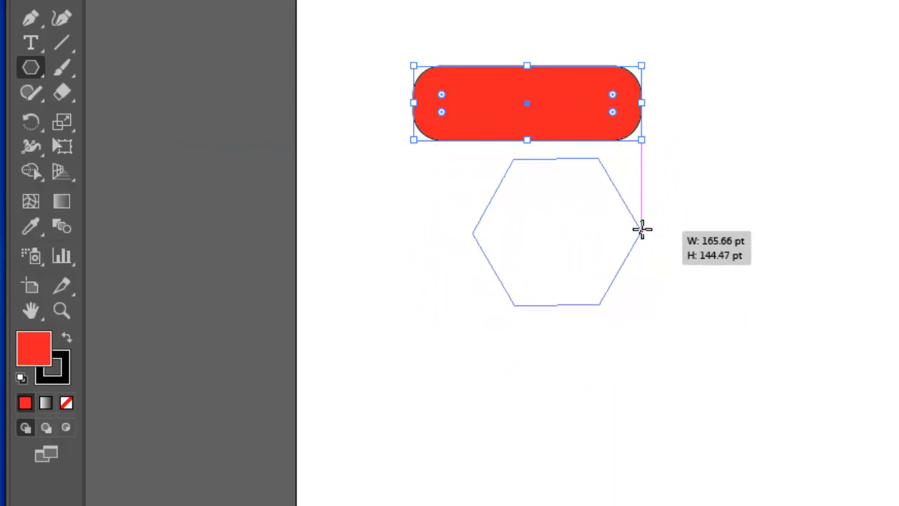
{"action": "left_click_drag", "start_coordinate": [640, 228], "coordinate": [655, 236]}
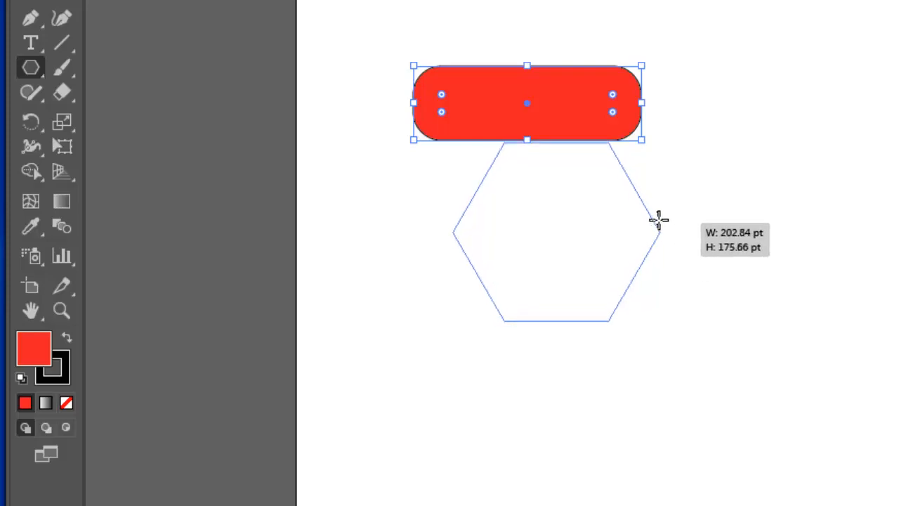
{"action": "left_click_drag", "start_coordinate": [657, 218], "coordinate": [610, 194]}
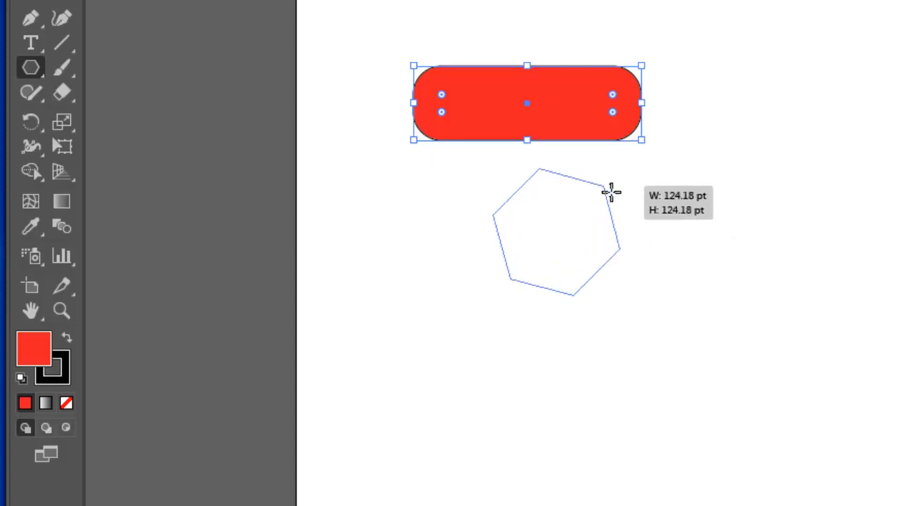
{"action": "left_click_drag", "start_coordinate": [611, 191], "coordinate": [629, 231]}
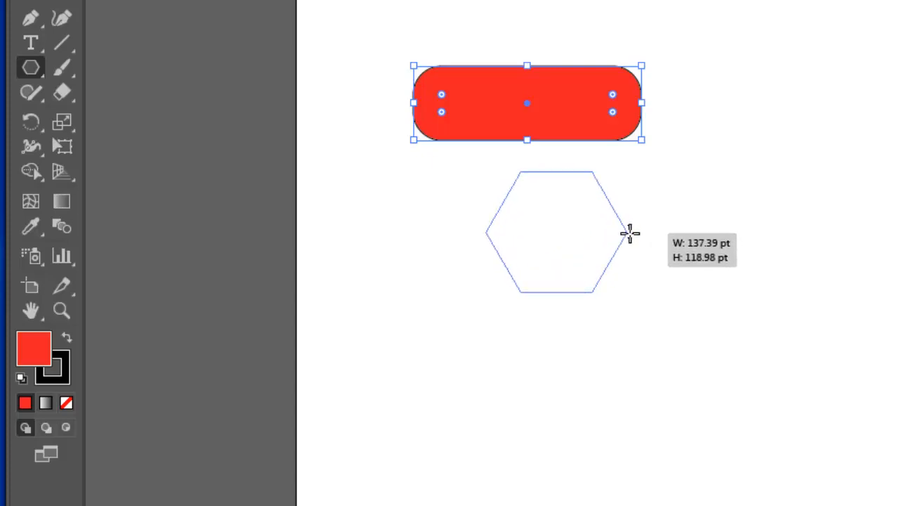
{"action": "left_click_drag", "start_coordinate": [629, 234], "coordinate": [652, 240]}
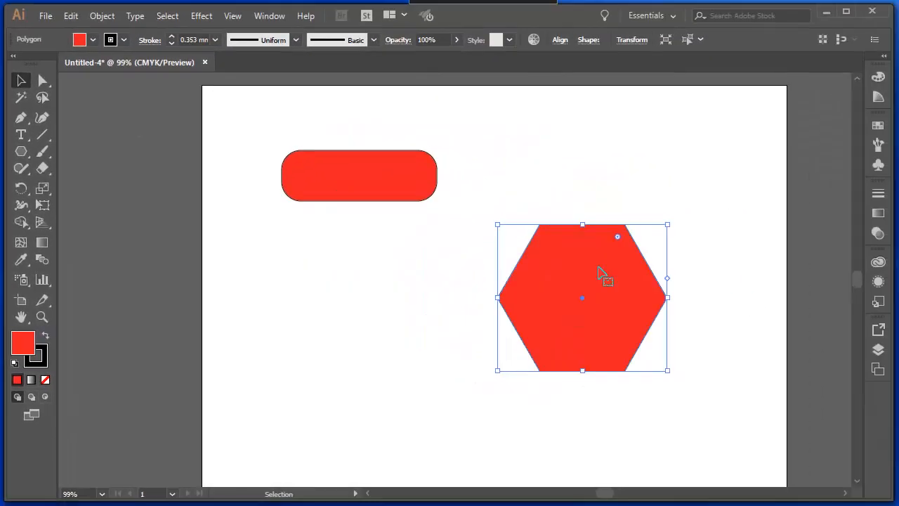
{"action": "mouse_move", "coordinate": [624, 225]}
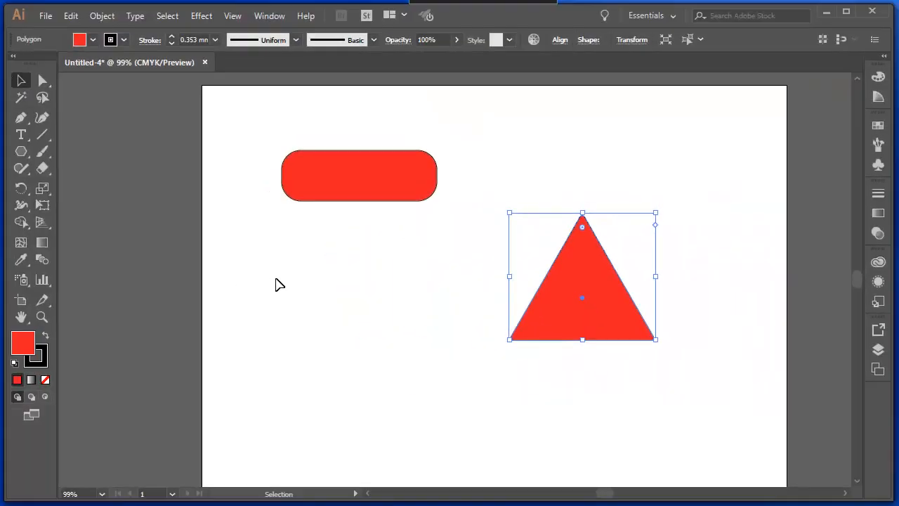
Deselect the triangle after reshaping and positioning it at the top left.
{"action": "left_click", "coordinate": [281, 284]}
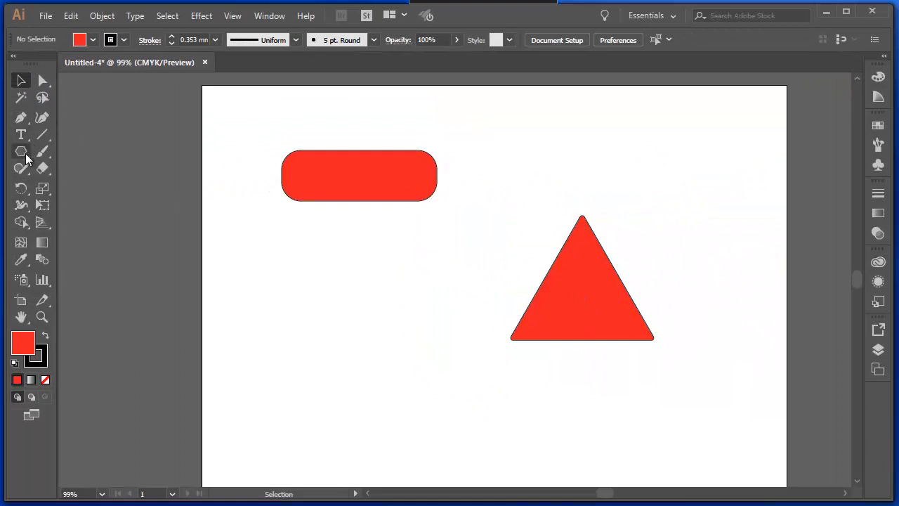
{"action": "left_click", "coordinate": [21, 150]}
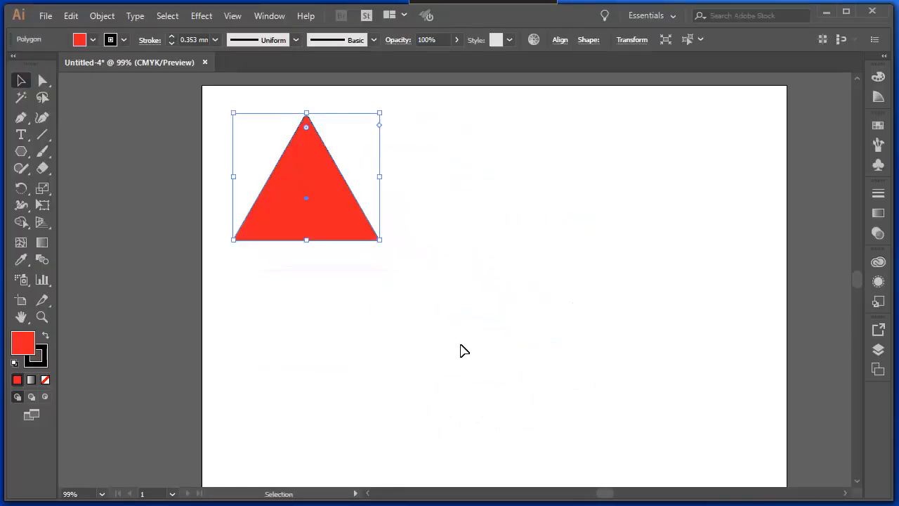
{"action": "mouse_move", "coordinate": [404, 298]}
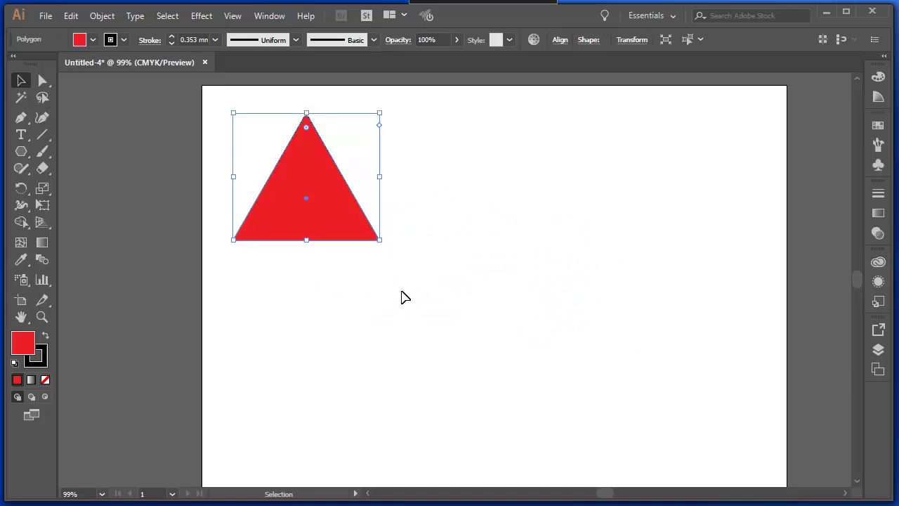
{"action": "mouse_move", "coordinate": [393, 294]}
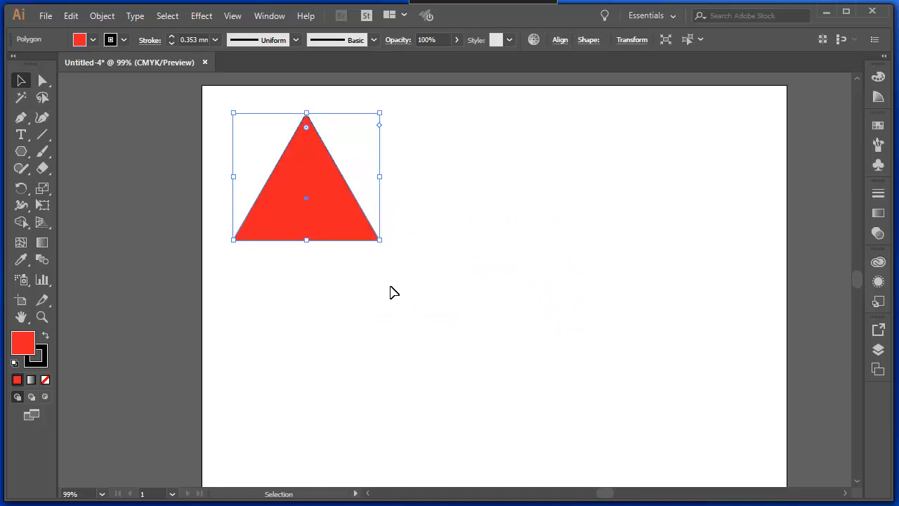
{"action": "mouse_move", "coordinate": [393, 289]}
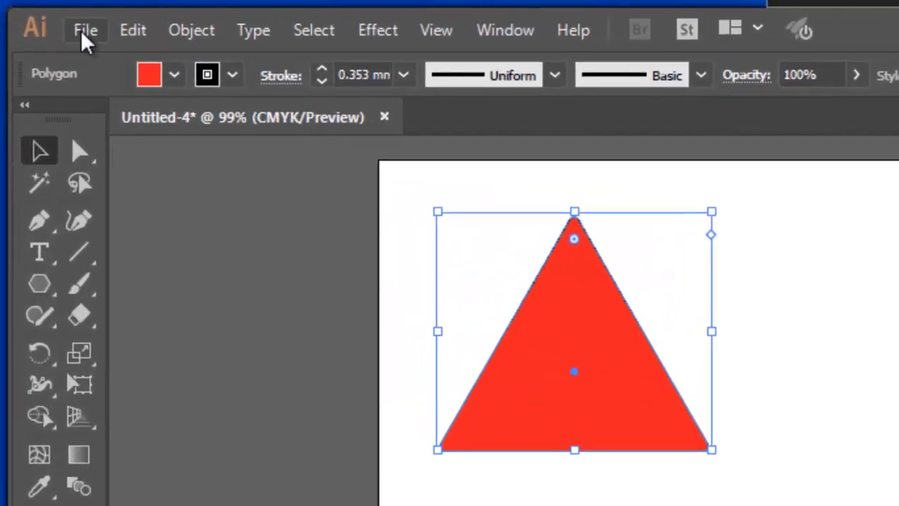
Place penguin.png onto the artboard, shrink it, and move it right of the triangle.
{"action": "left_click", "coordinate": [85, 29]}
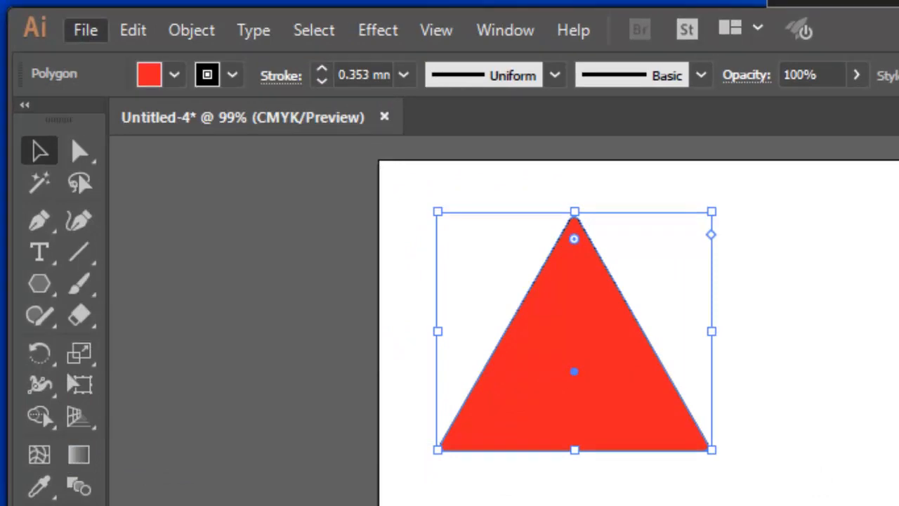
{"action": "left_click", "coordinate": [84, 30]}
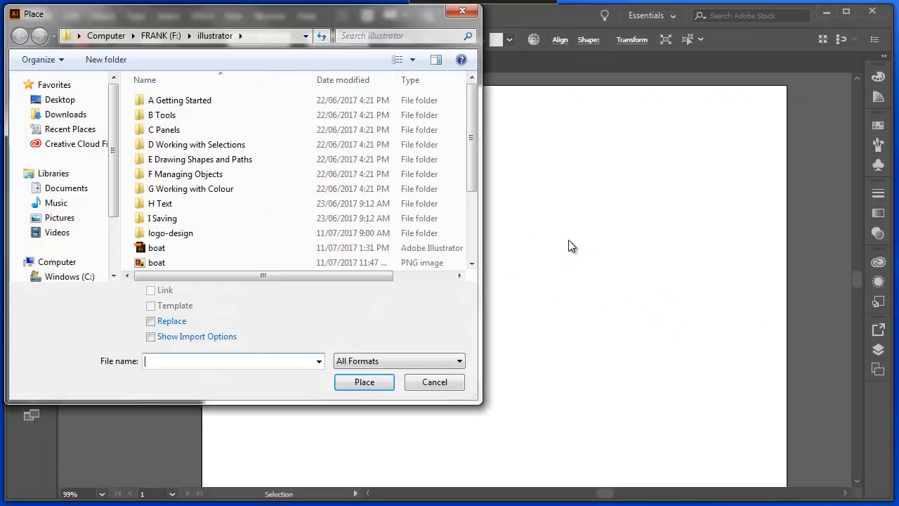
{"action": "scroll", "scroll_direction": "down", "scroll_amount": 3}
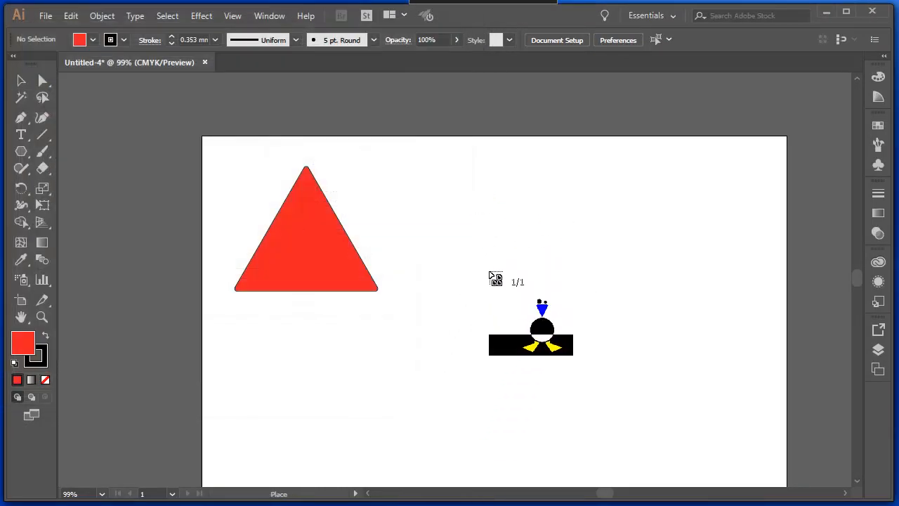
{"action": "left_click", "coordinate": [500, 201]}
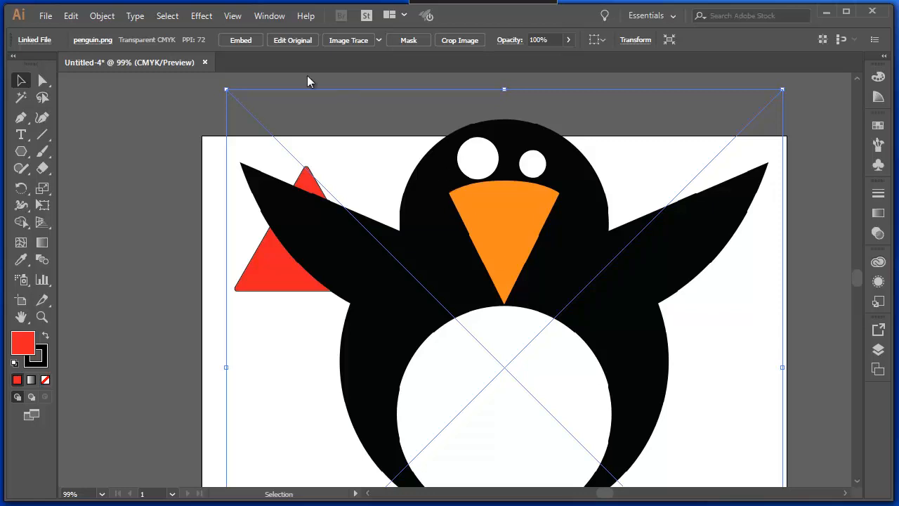
{"action": "mouse_move", "coordinate": [225, 91]}
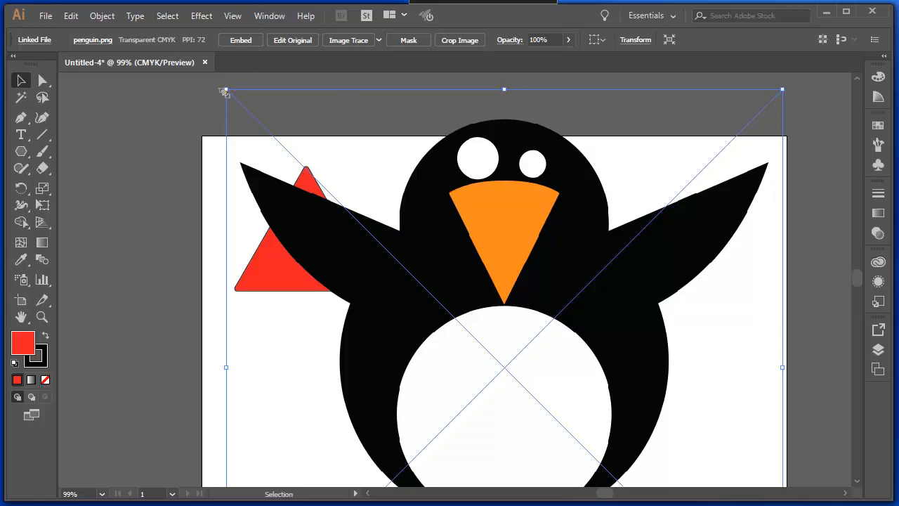
{"action": "left_click_drag", "start_coordinate": [225, 90], "coordinate": [494, 111]}
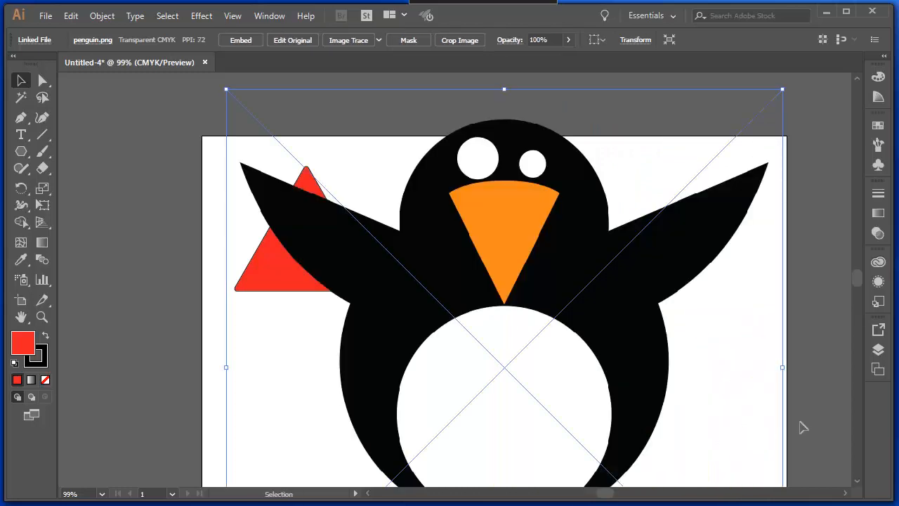
{"action": "mouse_move", "coordinate": [227, 91]}
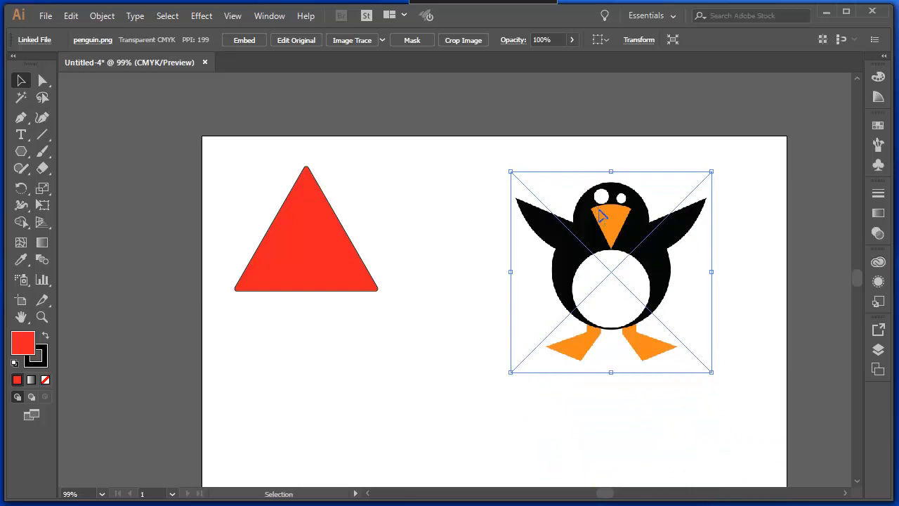
{"action": "left_click_drag", "start_coordinate": [609, 273], "coordinate": [653, 273]}
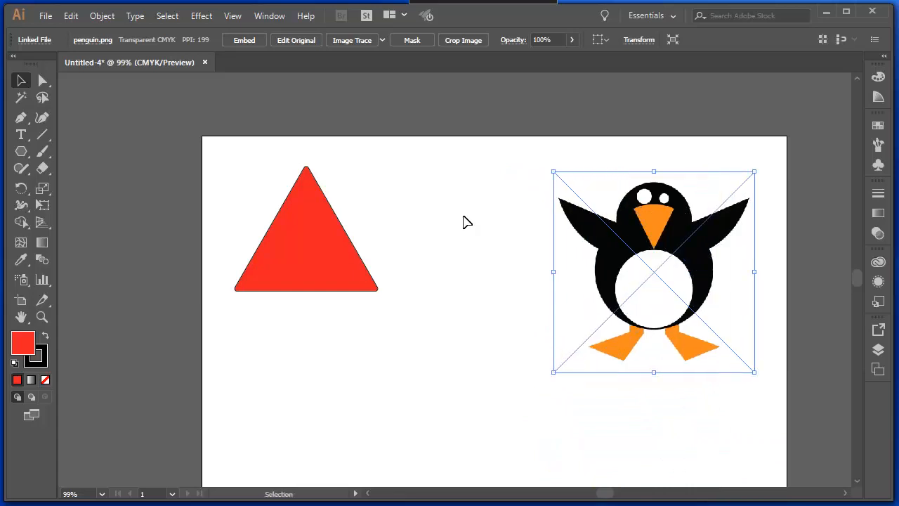
{"action": "mouse_move", "coordinate": [665, 230]}
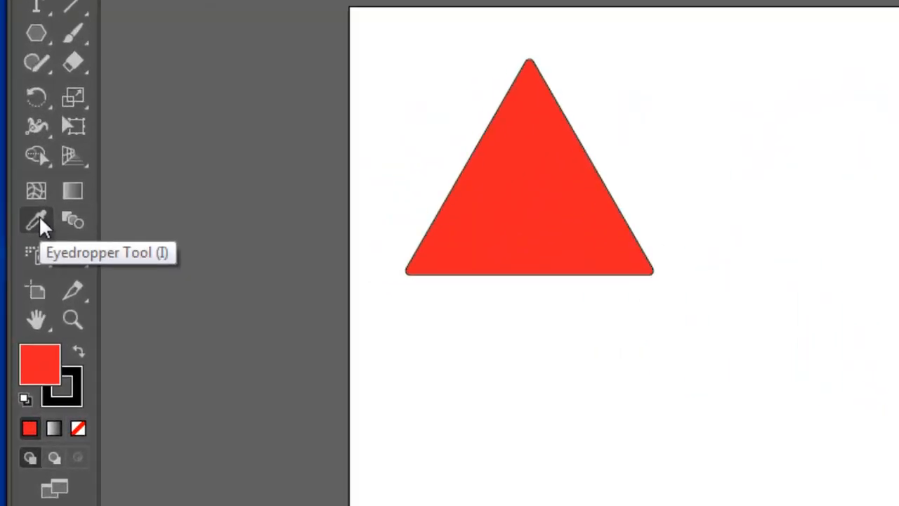
Sample the penguin beak's orange with the Eyedropper onto the triangle's fill.
{"action": "left_click", "coordinate": [528, 169]}
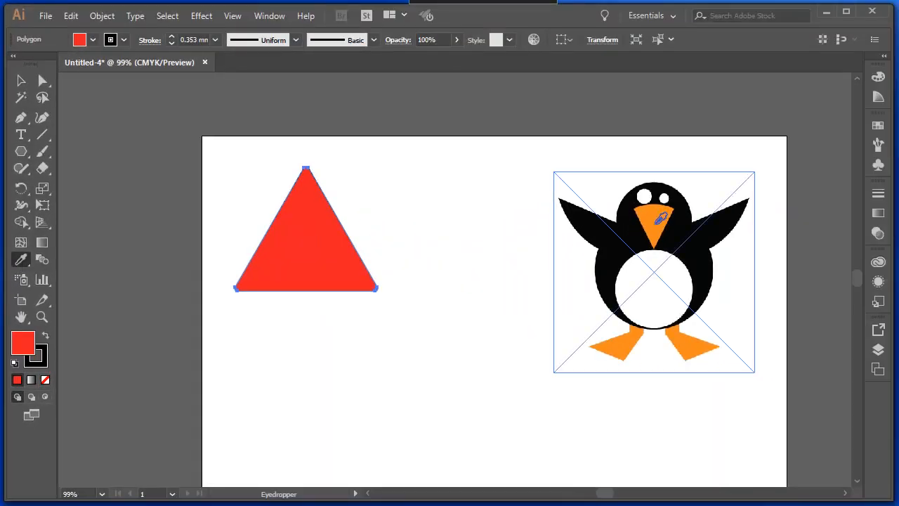
{"action": "left_click", "coordinate": [655, 213]}
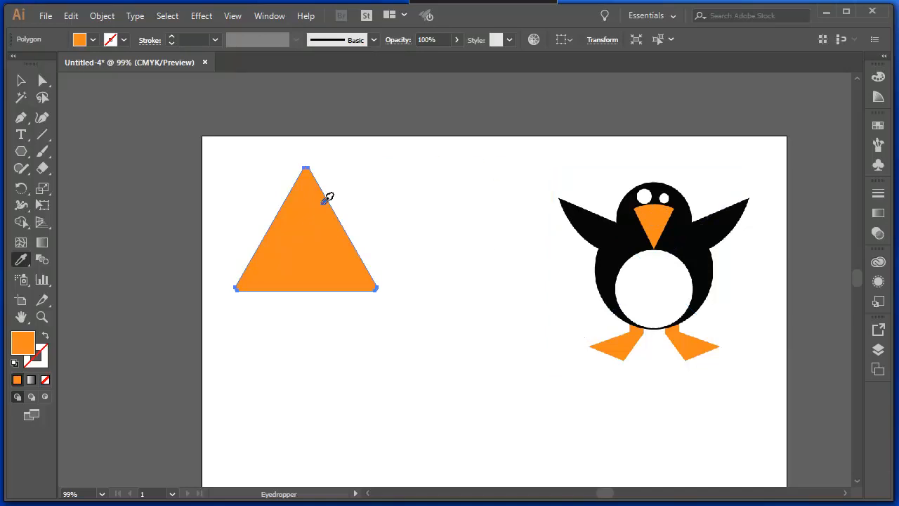
{"action": "mouse_move", "coordinate": [309, 233]}
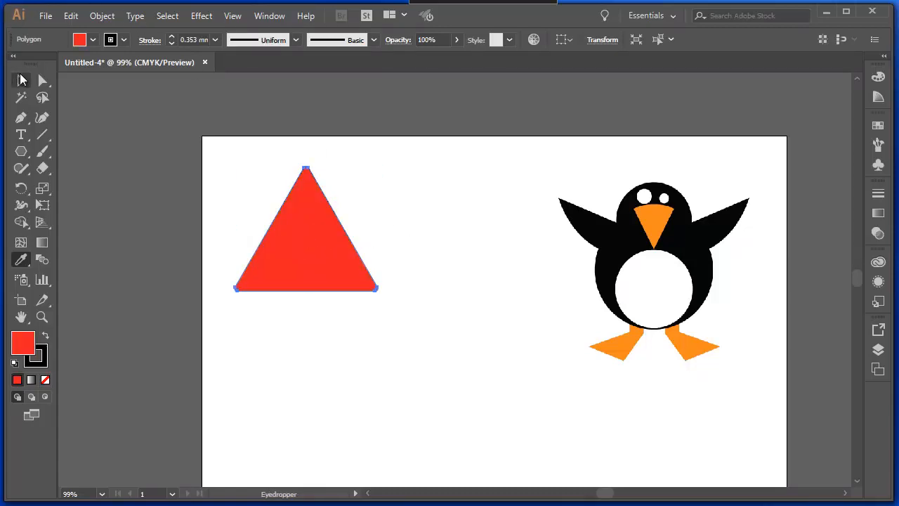
{"action": "left_click", "coordinate": [306, 231]}
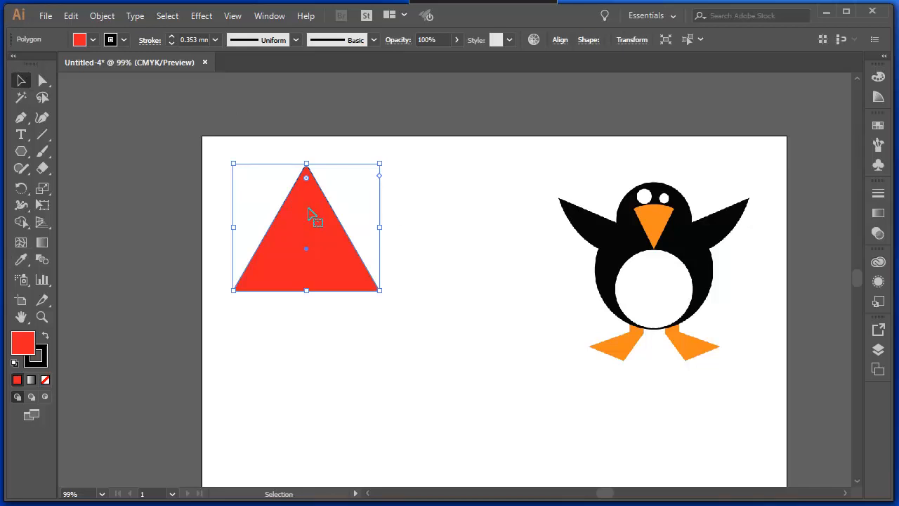
{"action": "mouse_move", "coordinate": [35, 261]}
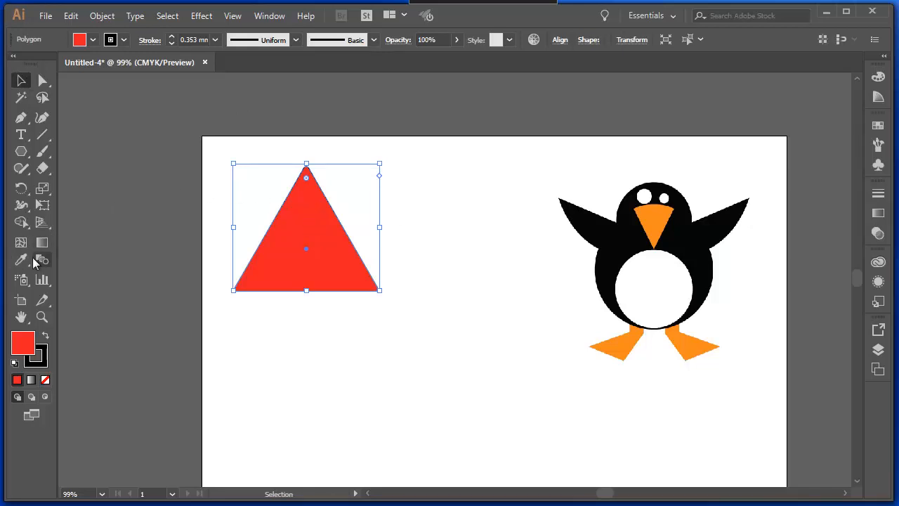
{"action": "left_click", "coordinate": [21, 259]}
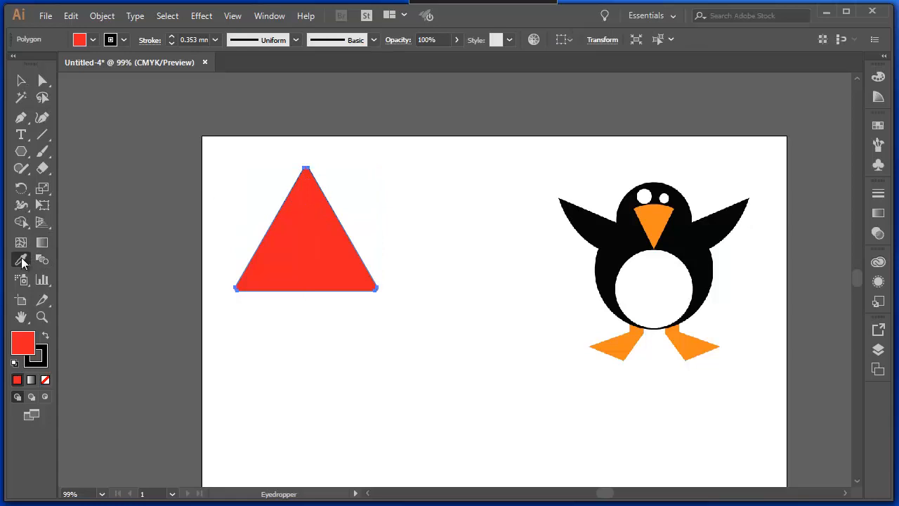
{"action": "mouse_move", "coordinate": [390, 284]}
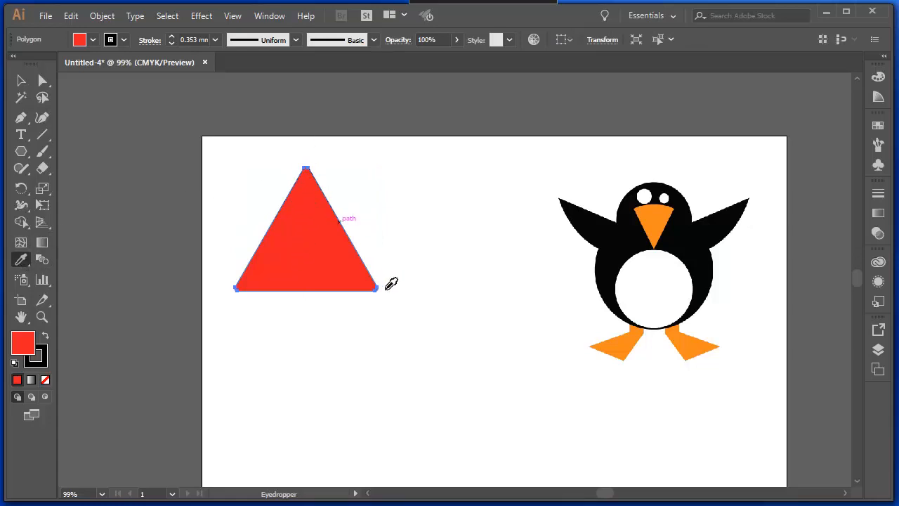
{"action": "mouse_move", "coordinate": [351, 249]}
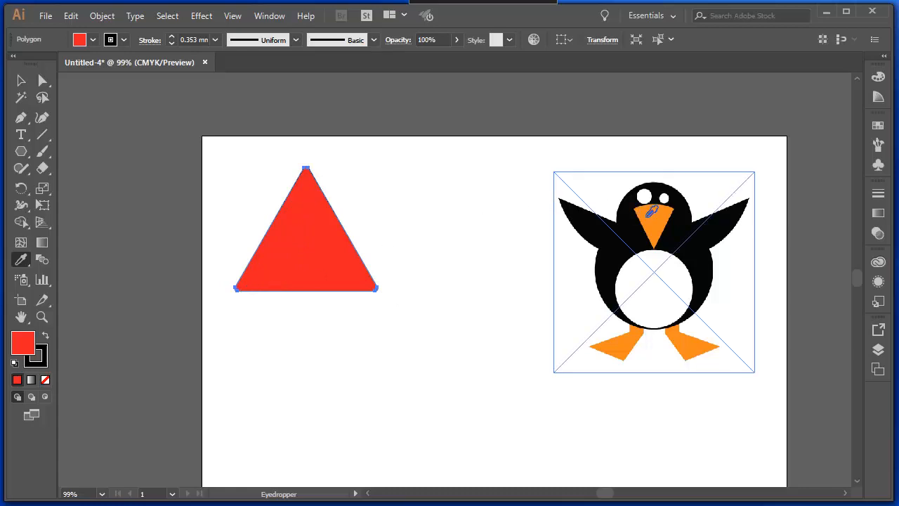
{"action": "left_click", "coordinate": [645, 225]}
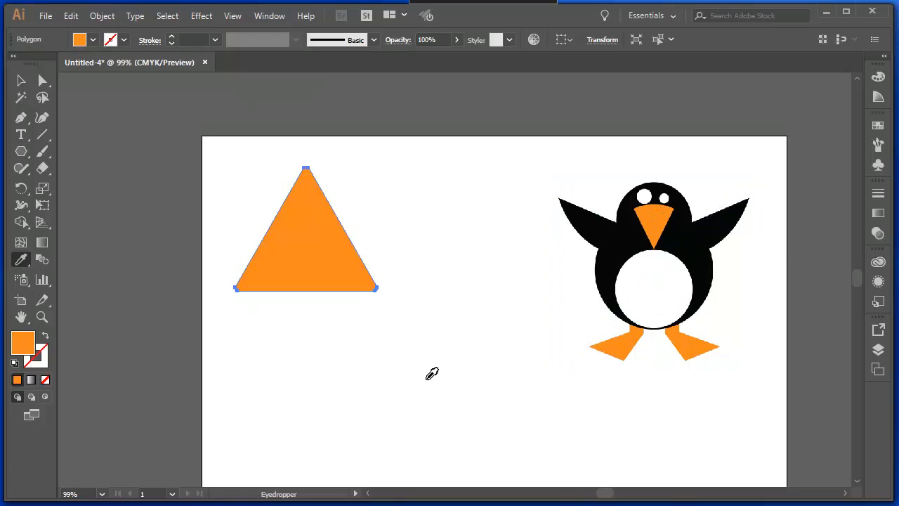
{"action": "mouse_move", "coordinate": [99, 67]}
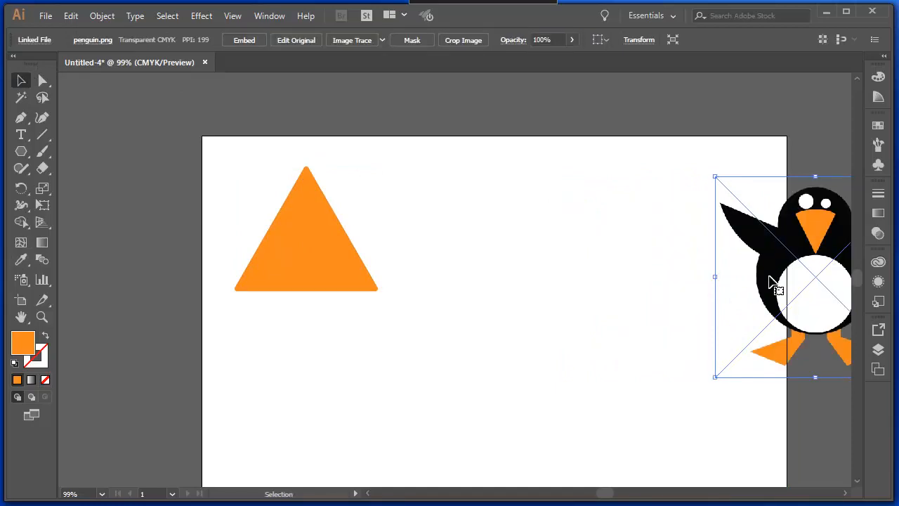
Choose the Ellipse Tool and set the stroke colour to blue in the Color Picker.
{"action": "left_click", "coordinate": [21, 151]}
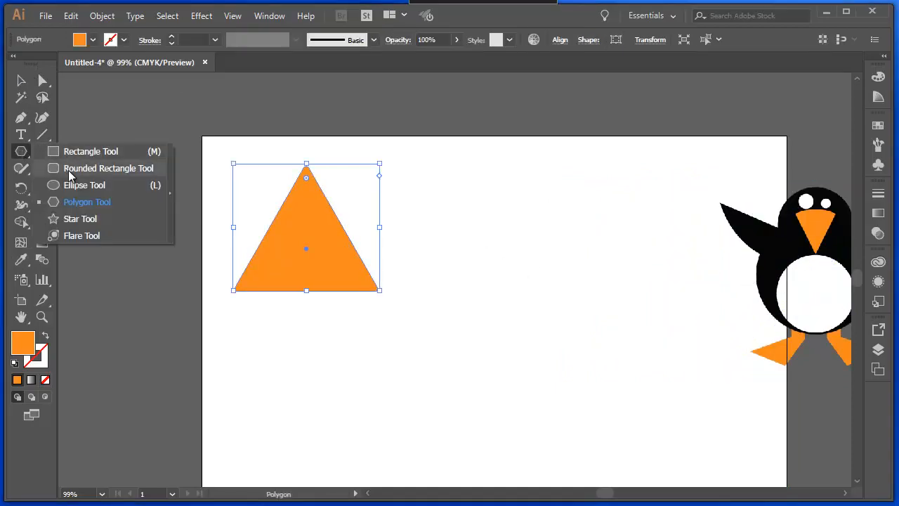
{"action": "left_click", "coordinate": [85, 186]}
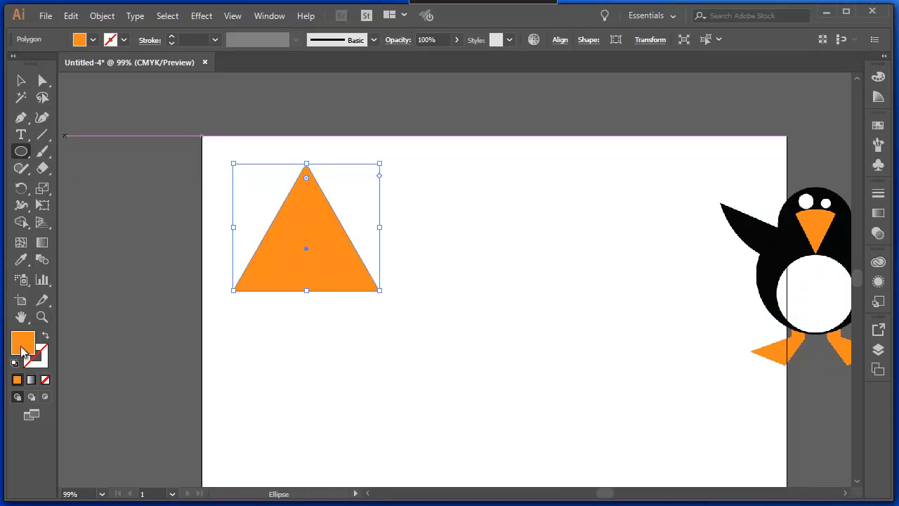
{"action": "mouse_move", "coordinate": [362, 355]}
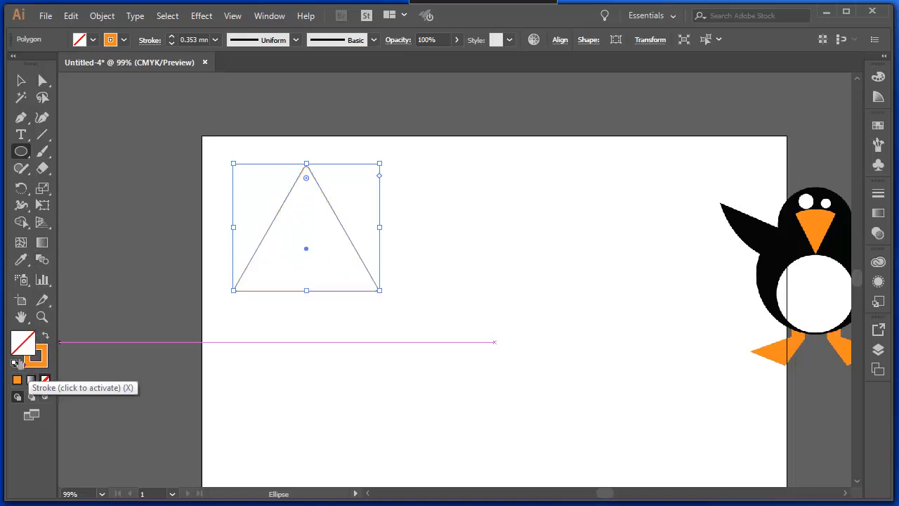
{"action": "double_click", "coordinate": [16, 357]}
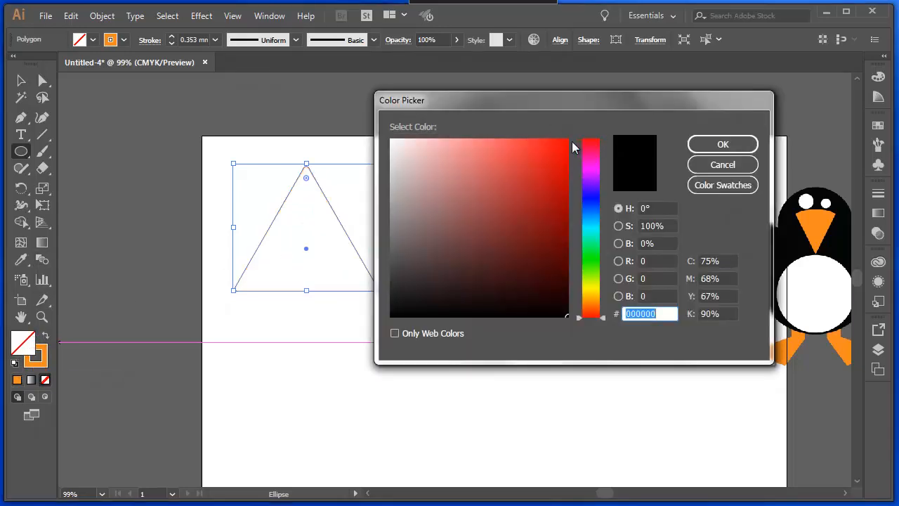
{"action": "left_click", "coordinate": [590, 204]}
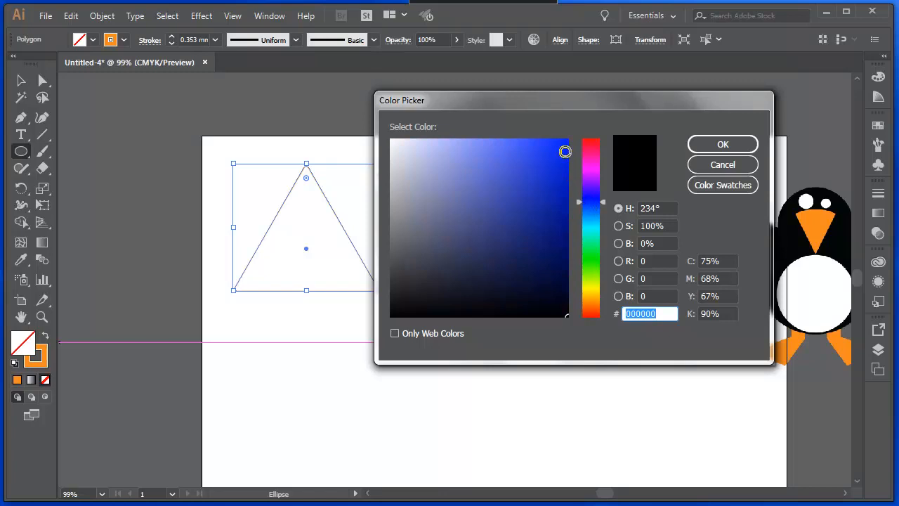
{"action": "left_click", "coordinate": [722, 143]}
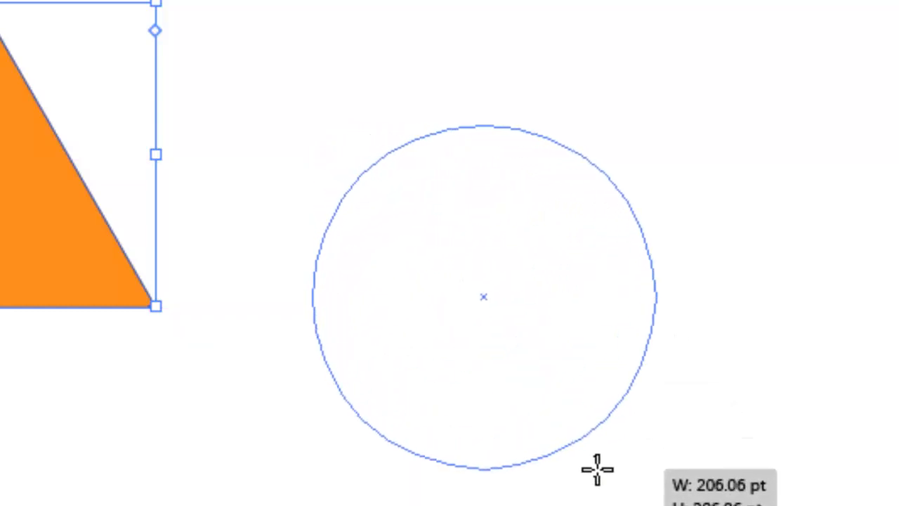
Draw an orange circle beside the triangle, settling it at a smaller round size.
{"action": "left_click_drag", "start_coordinate": [597, 467], "coordinate": [674, 246]}
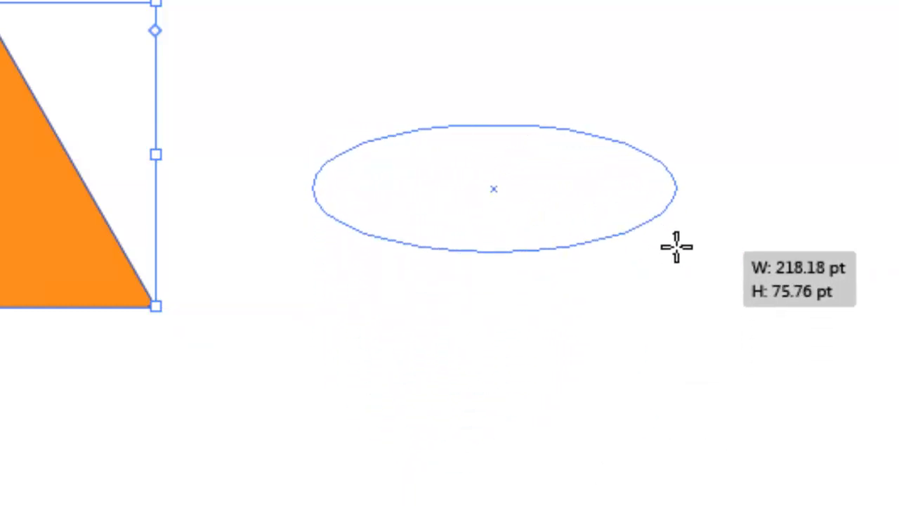
{"action": "left_click_drag", "start_coordinate": [674, 245], "coordinate": [466, 449]}
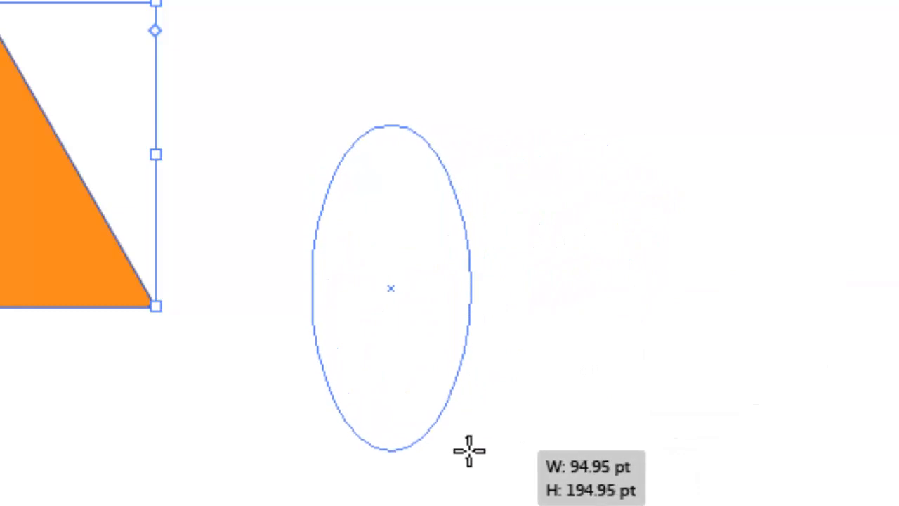
{"action": "left_click_drag", "start_coordinate": [469, 449], "coordinate": [625, 436]}
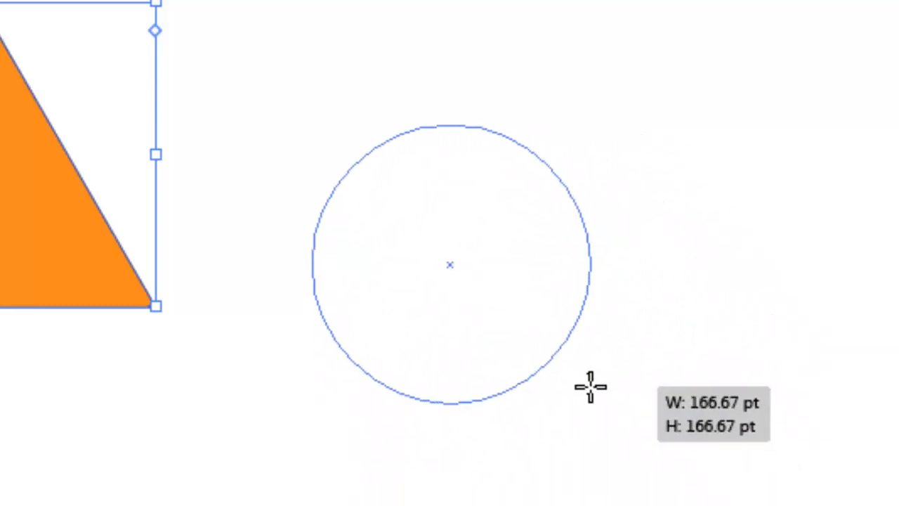
{"action": "left_click_drag", "start_coordinate": [590, 386], "coordinate": [452, 372]}
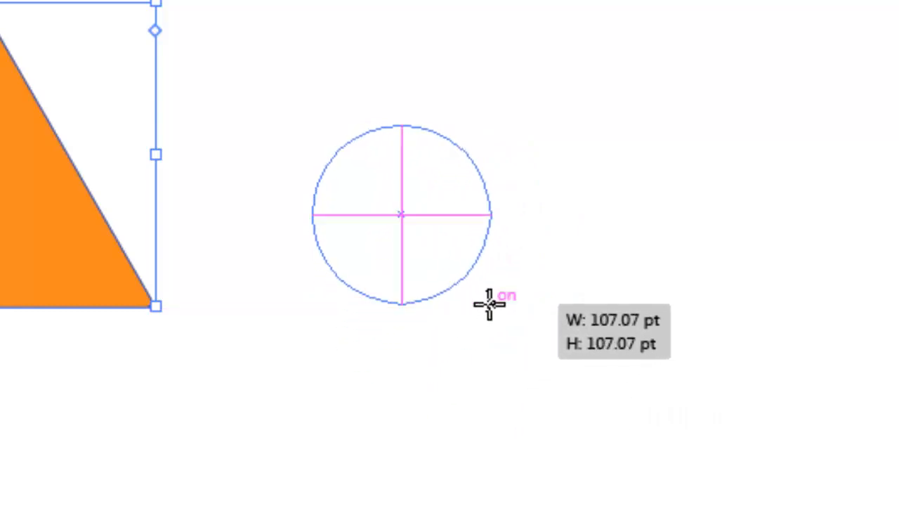
{"action": "left_click_drag", "start_coordinate": [489, 302], "coordinate": [629, 413]}
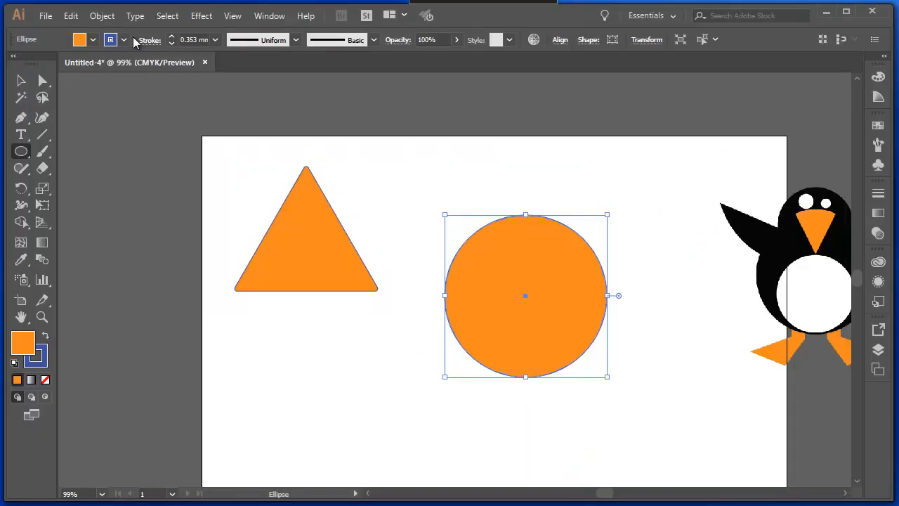
Thicken the circle's stroke to 4 mm and tilt the pac-man shape slightly.
{"action": "left_click", "coordinate": [109, 39]}
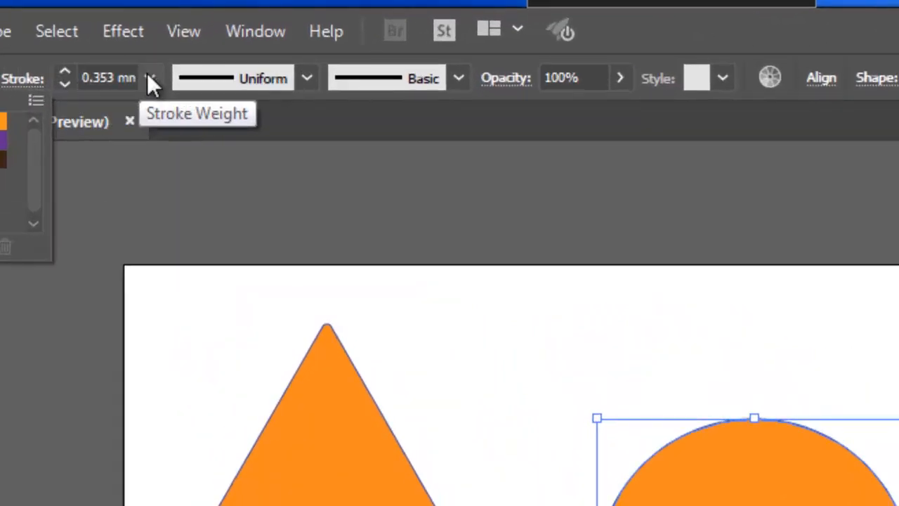
{"action": "left_click", "coordinate": [148, 77]}
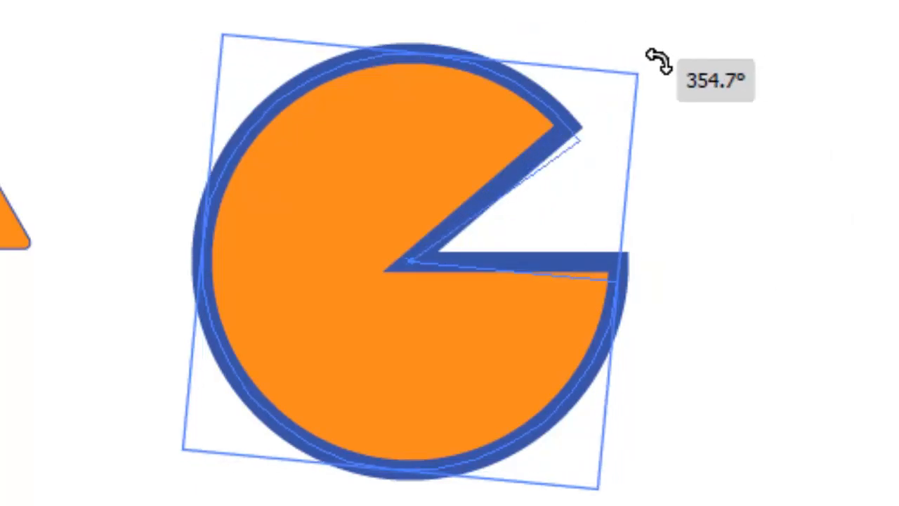
{"action": "left_click_drag", "start_coordinate": [658, 57], "coordinate": [709, 137]}
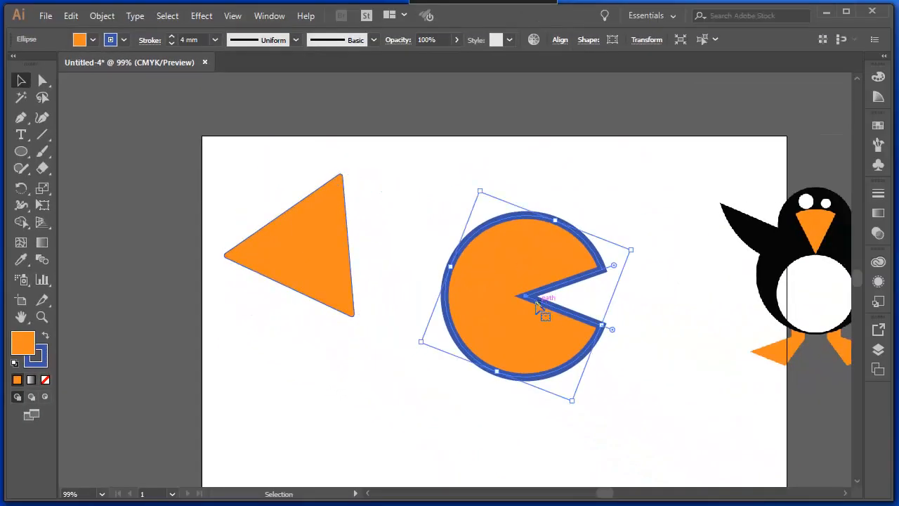
Move the pac-man toward the top right, shrink it, and place a duplicate lower down.
{"action": "left_click_drag", "start_coordinate": [612, 266], "coordinate": [605, 295]}
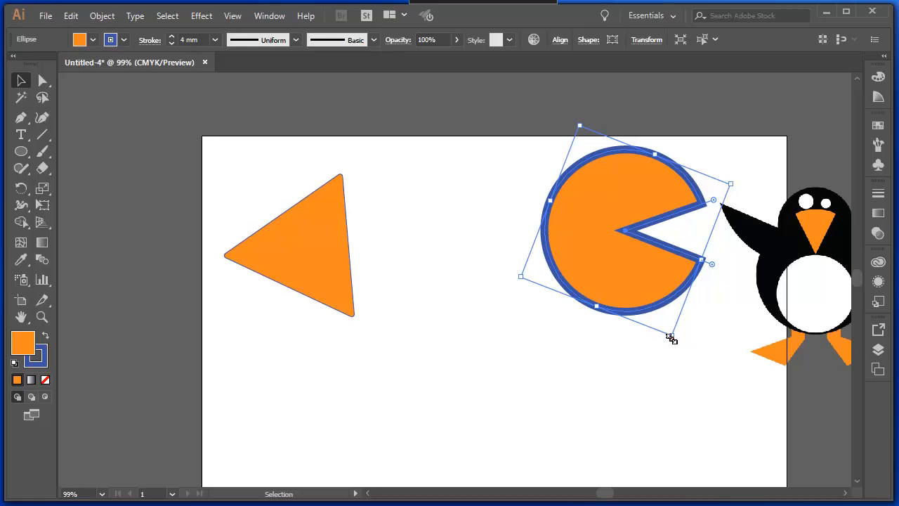
{"action": "left_click_drag", "start_coordinate": [672, 337], "coordinate": [635, 245]}
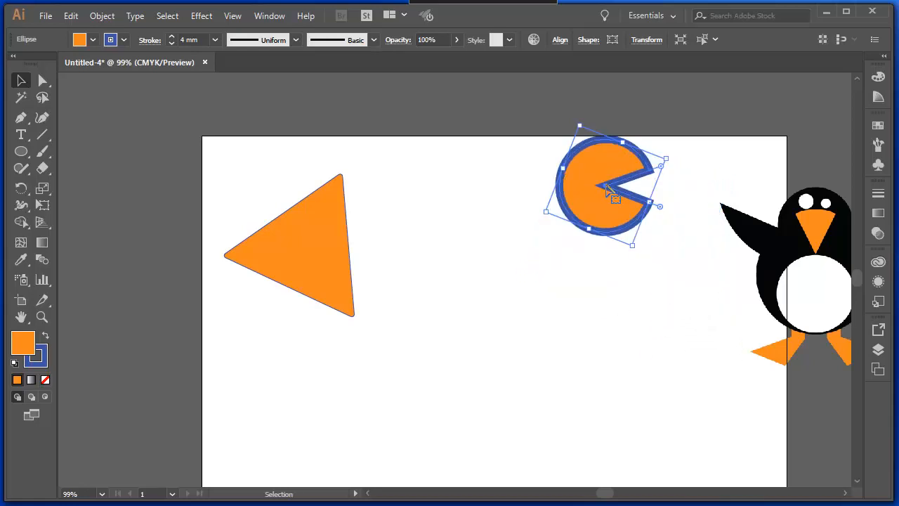
{"action": "left_click_drag", "start_coordinate": [607, 190], "coordinate": [601, 211]}
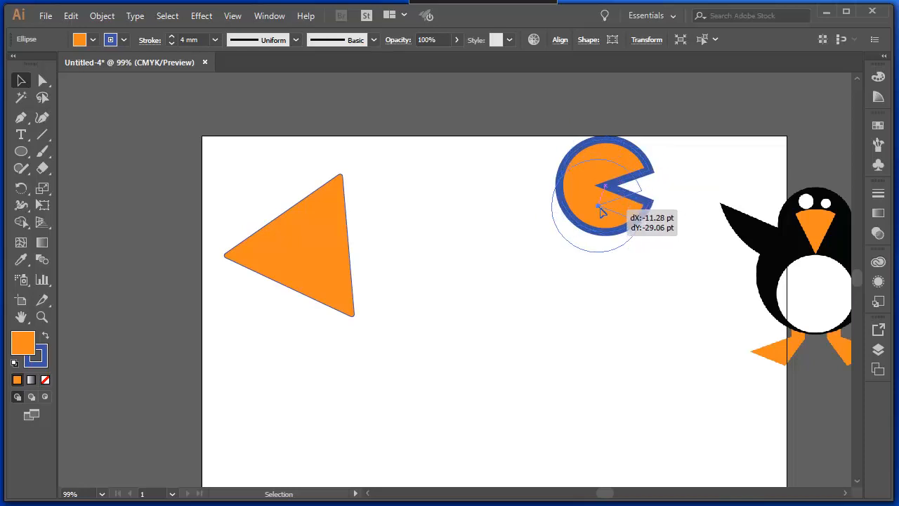
{"action": "left_click_drag", "start_coordinate": [601, 203], "coordinate": [509, 344]}
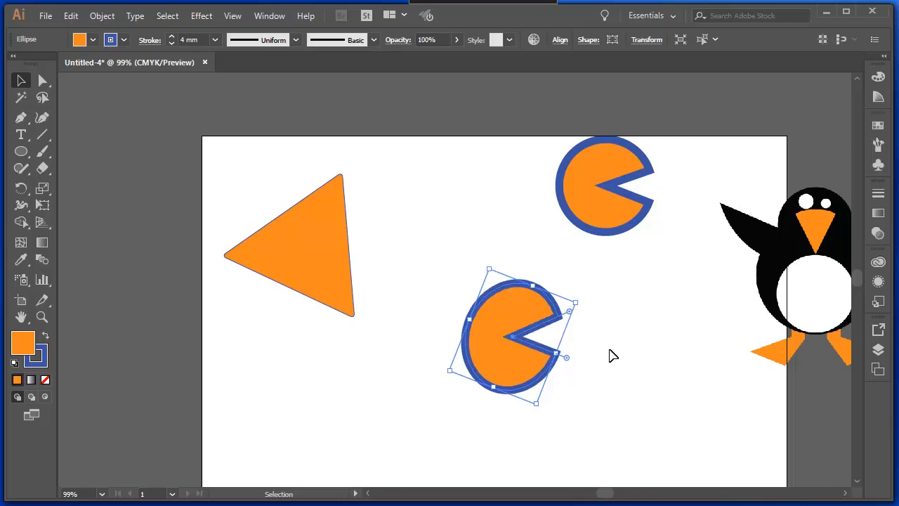
{"action": "mouse_move", "coordinate": [388, 278]}
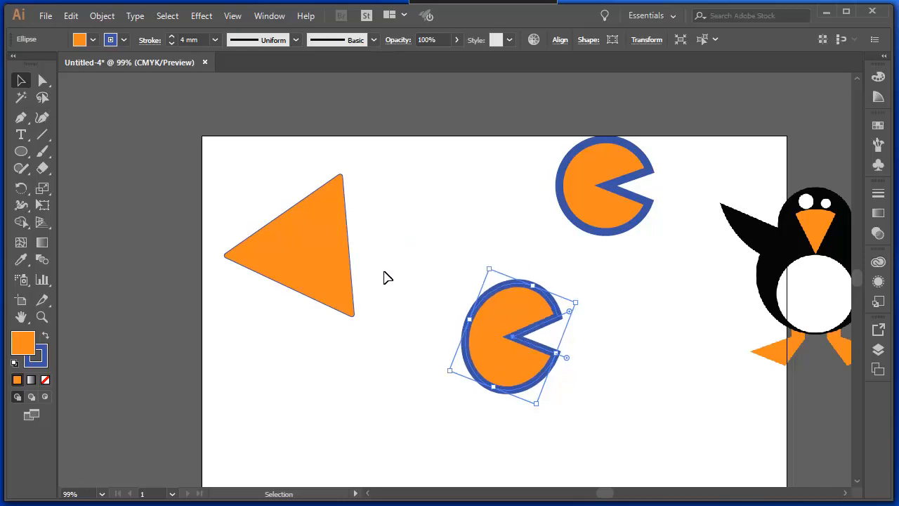
{"action": "mouse_move", "coordinate": [416, 237]}
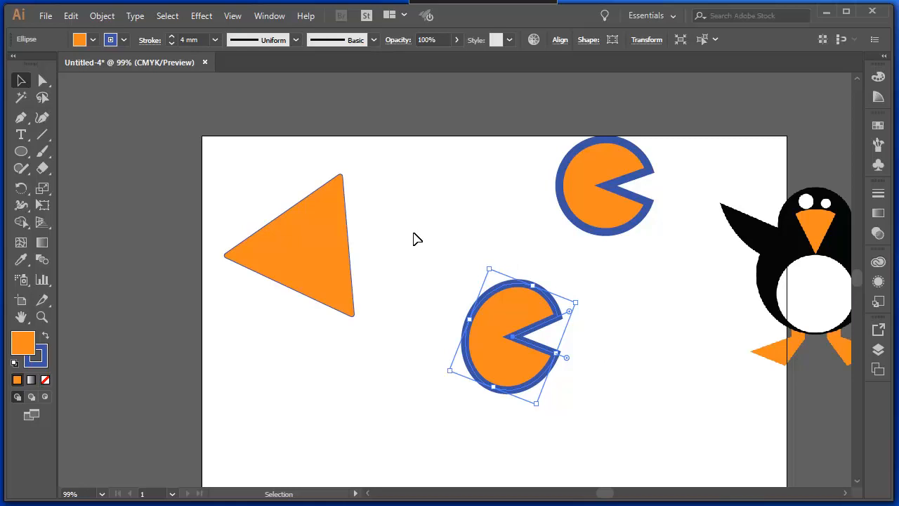
{"action": "mouse_move", "coordinate": [363, 218]}
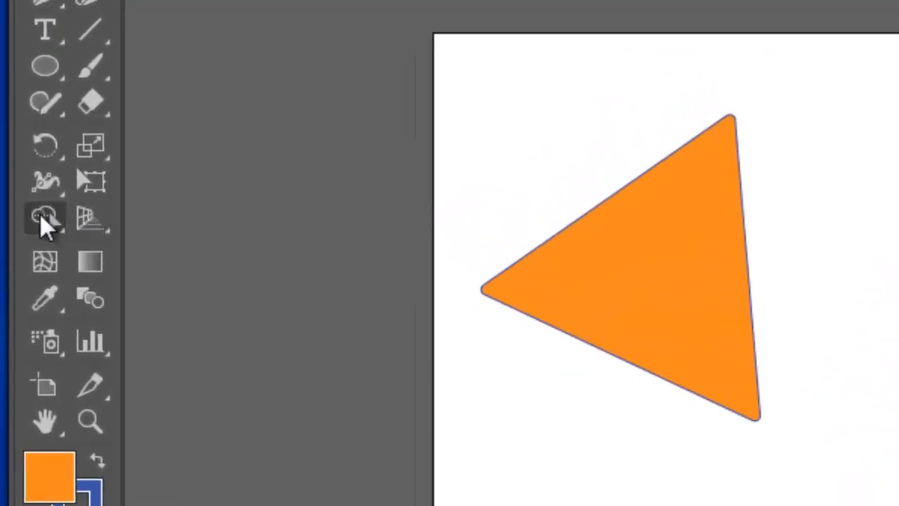
{"action": "mouse_move", "coordinate": [45, 217]}
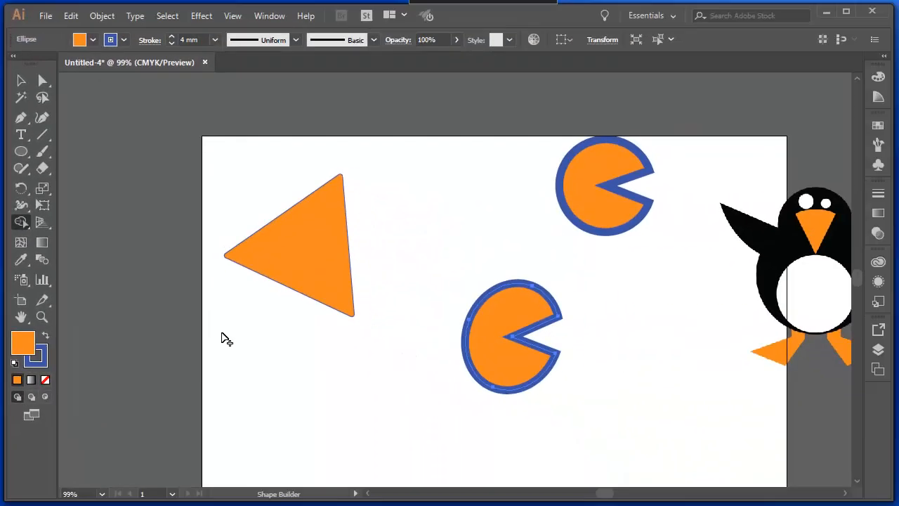
{"action": "mouse_move", "coordinate": [21, 152]}
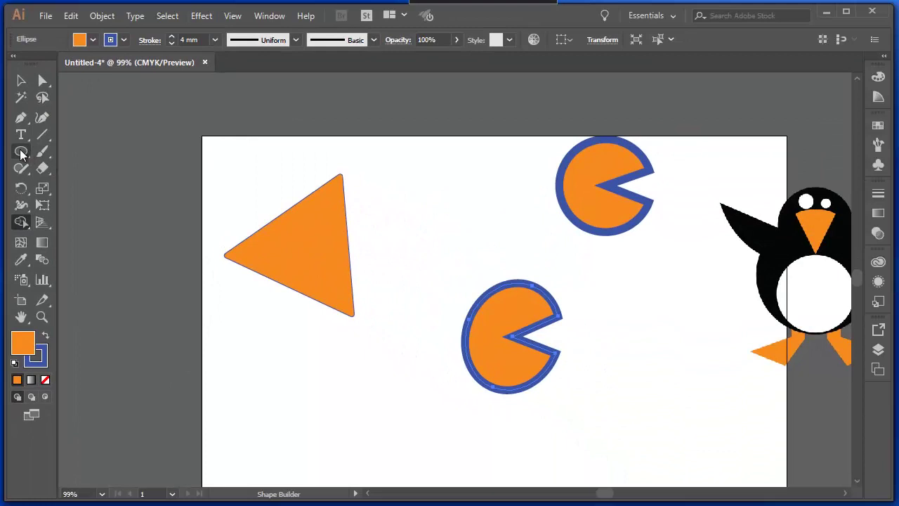
Draw the camera body rectangle below the triangle and seat the viewfinder block on its top edge.
{"action": "left_click", "coordinate": [21, 152]}
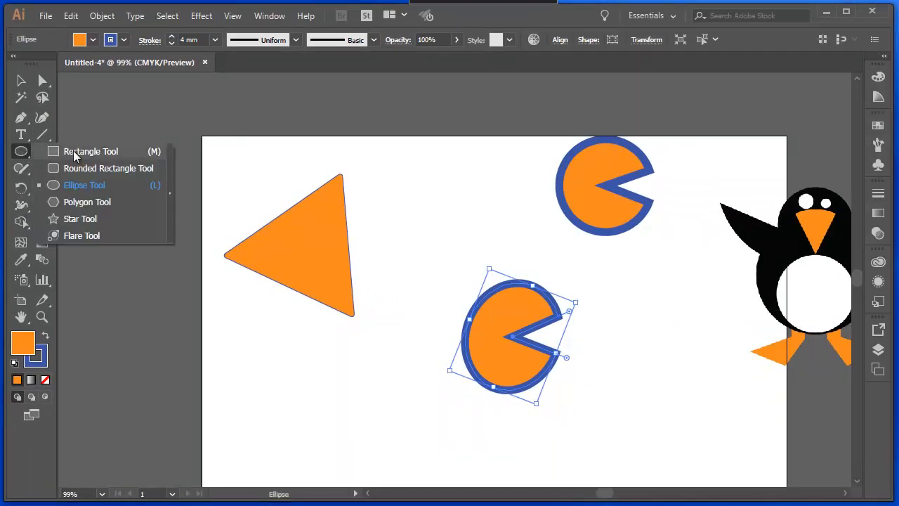
{"action": "left_click", "coordinate": [90, 152]}
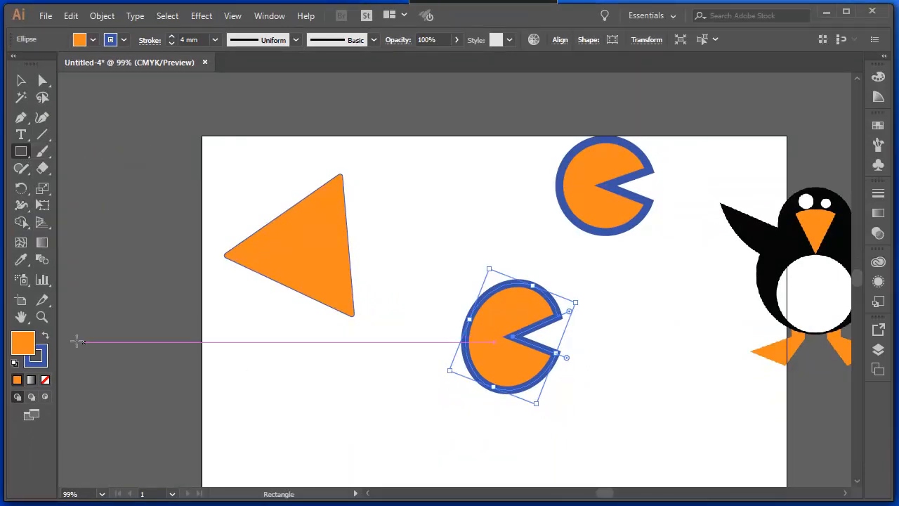
{"action": "left_click_drag", "start_coordinate": [292, 342], "coordinate": [466, 432]}
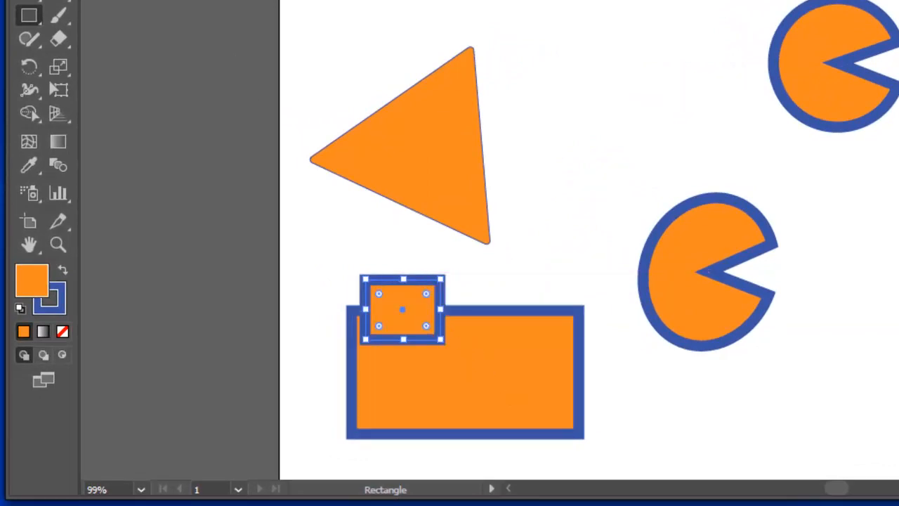
{"action": "left_click", "coordinate": [29, 14]}
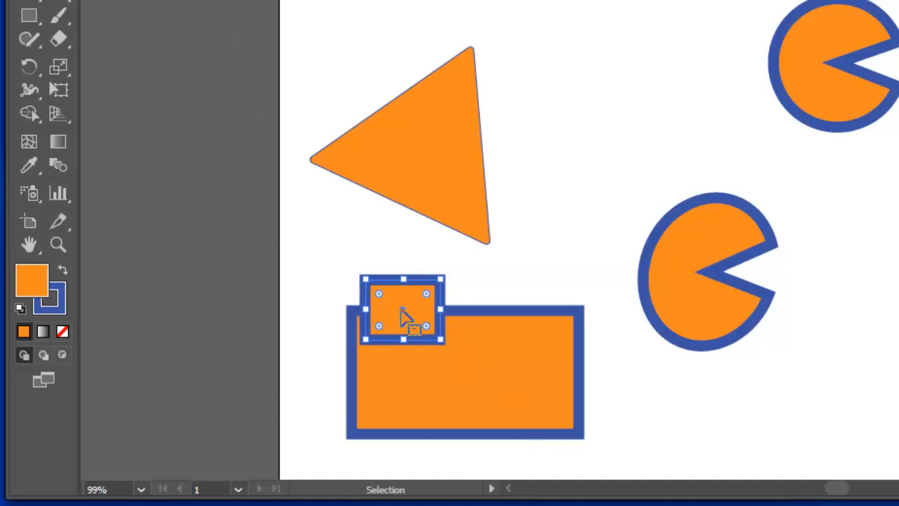
{"action": "left_click_drag", "start_coordinate": [405, 312], "coordinate": [414, 310]}
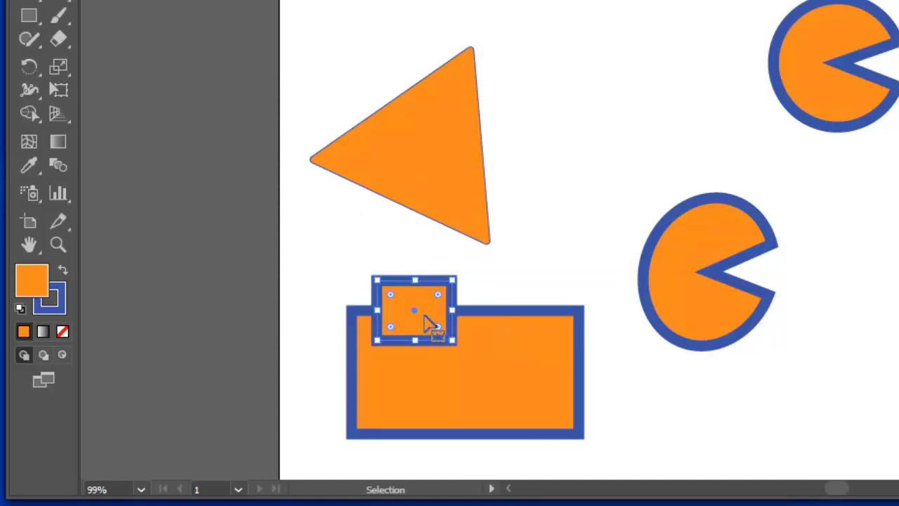
{"action": "mouse_move", "coordinate": [401, 181]}
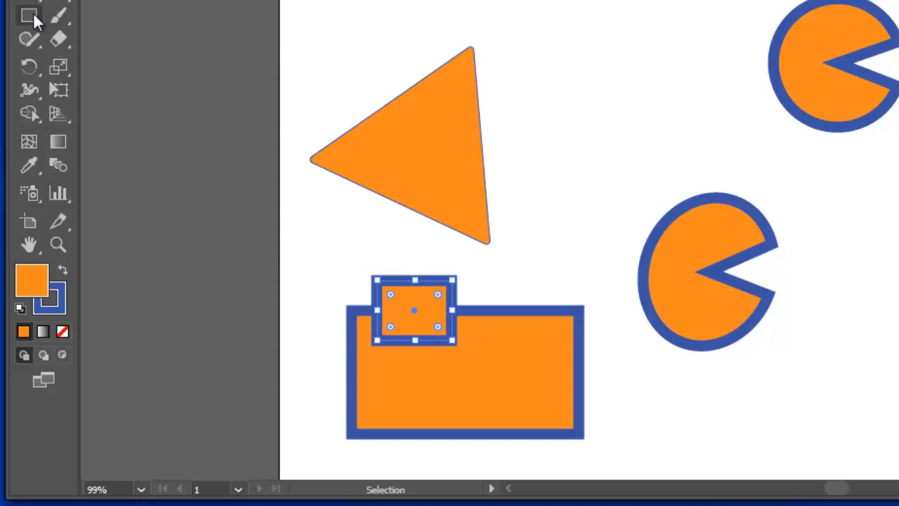
Add the large lens circle and small circle with a thinner 3 mm stroke, then deselect.
{"action": "left_click", "coordinate": [30, 15]}
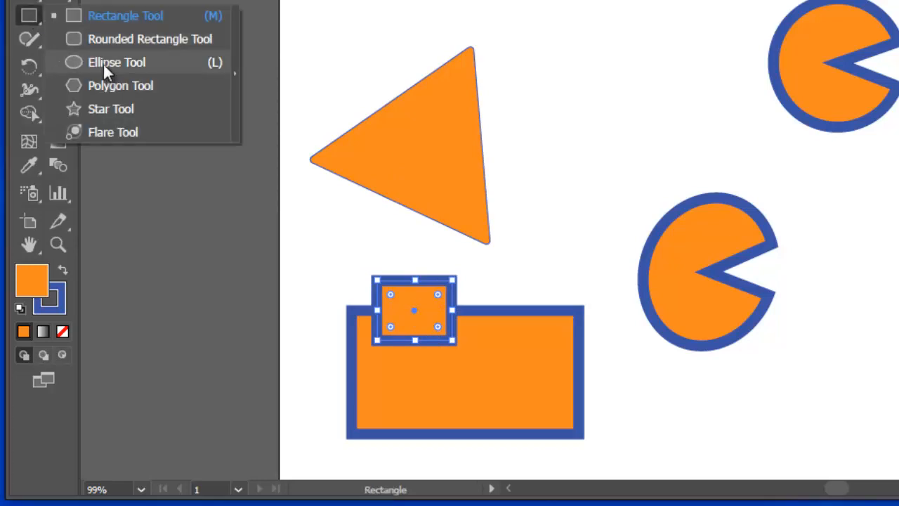
{"action": "left_click", "coordinate": [116, 61]}
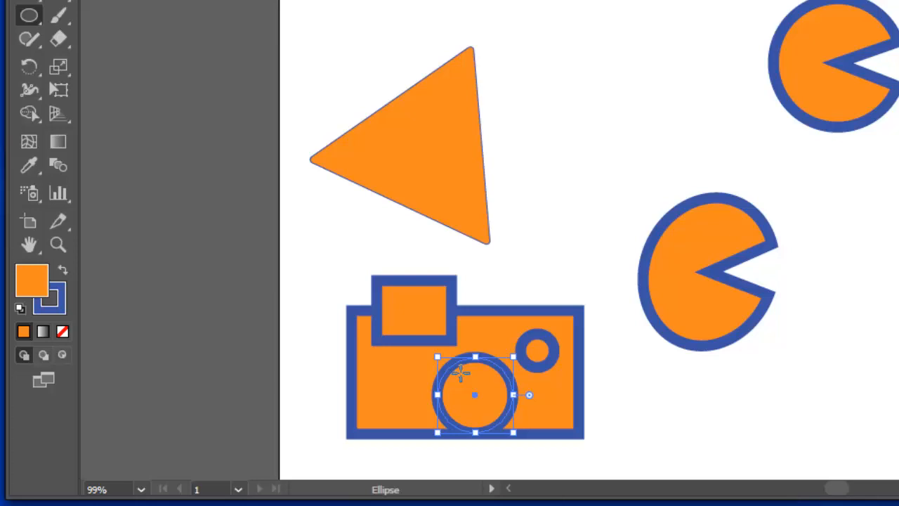
{"action": "left_click_drag", "start_coordinate": [475, 394], "coordinate": [474, 390]}
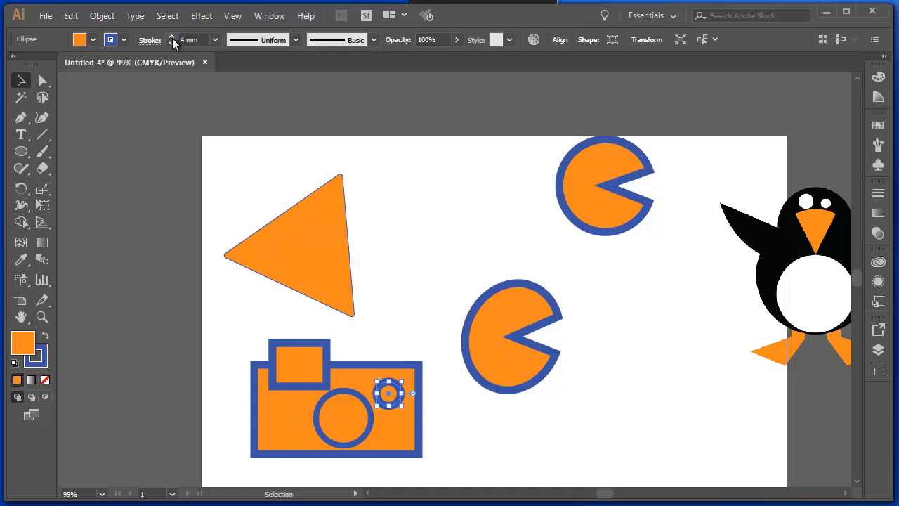
{"action": "left_click", "coordinate": [171, 42]}
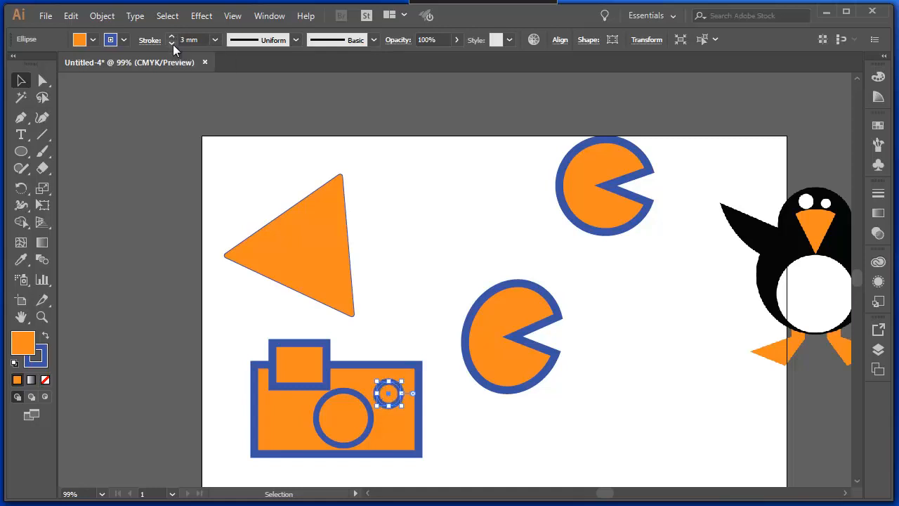
{"action": "left_click", "coordinate": [396, 386]}
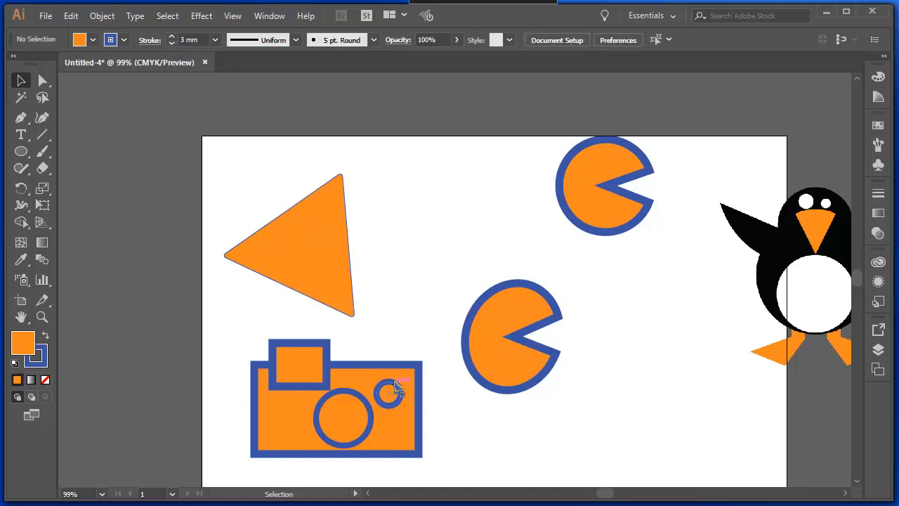
{"action": "left_click", "coordinate": [43, 80]}
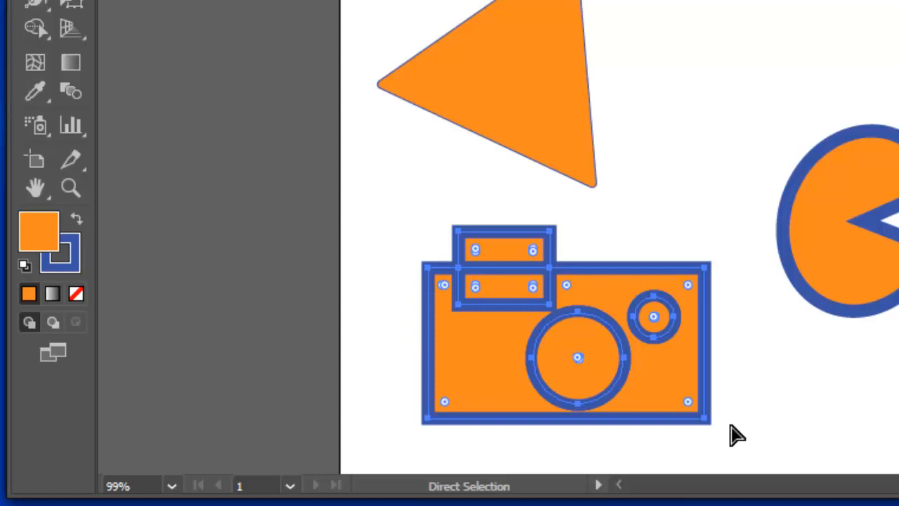
{"action": "mouse_move", "coordinate": [705, 421]}
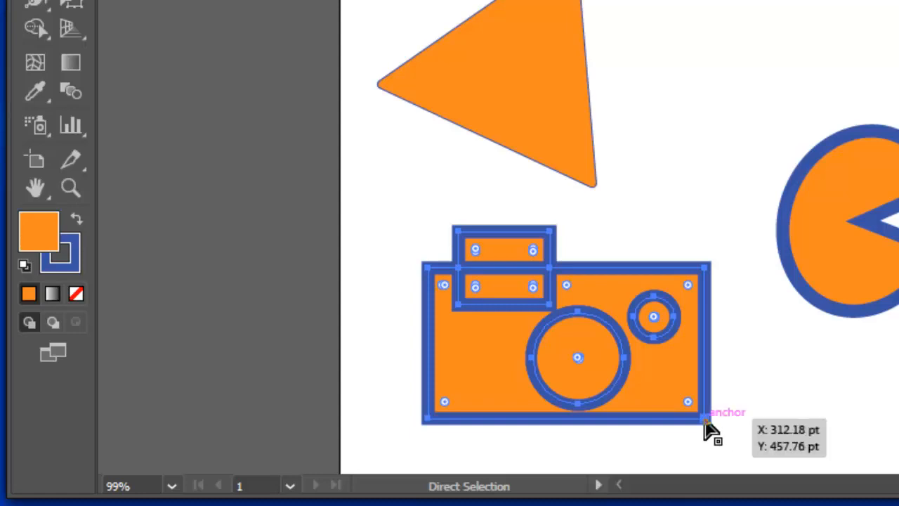
{"action": "mouse_move", "coordinate": [443, 281]}
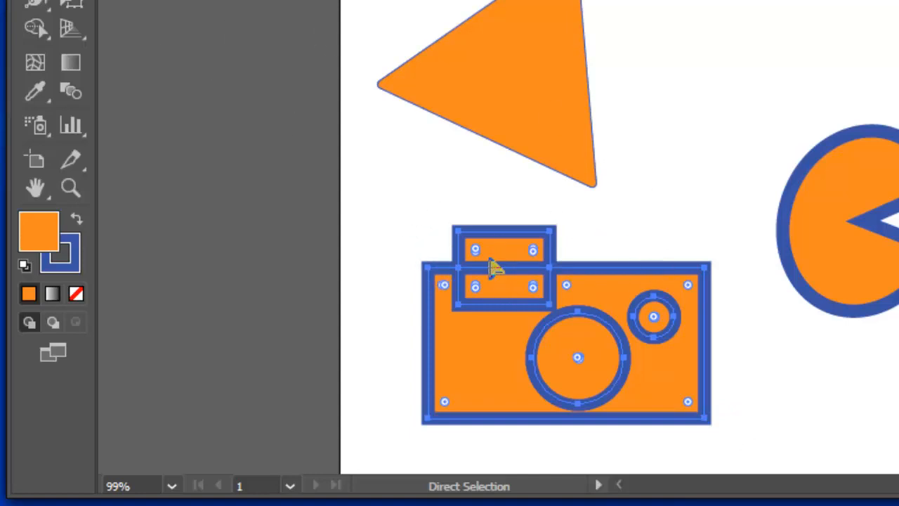
{"action": "mouse_move", "coordinate": [506, 261]}
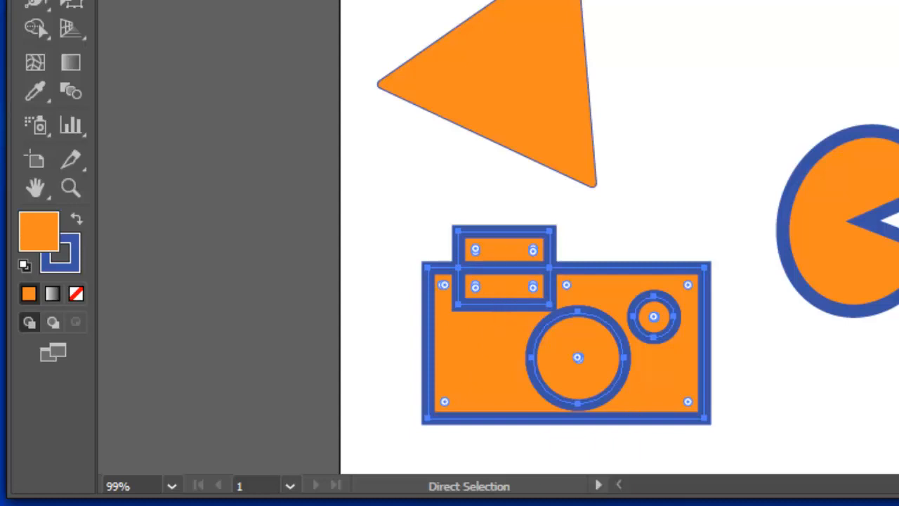
Merge the selected camera body and viewfinder into one shape with the Shape Builder.
{"action": "left_click", "coordinate": [35, 27]}
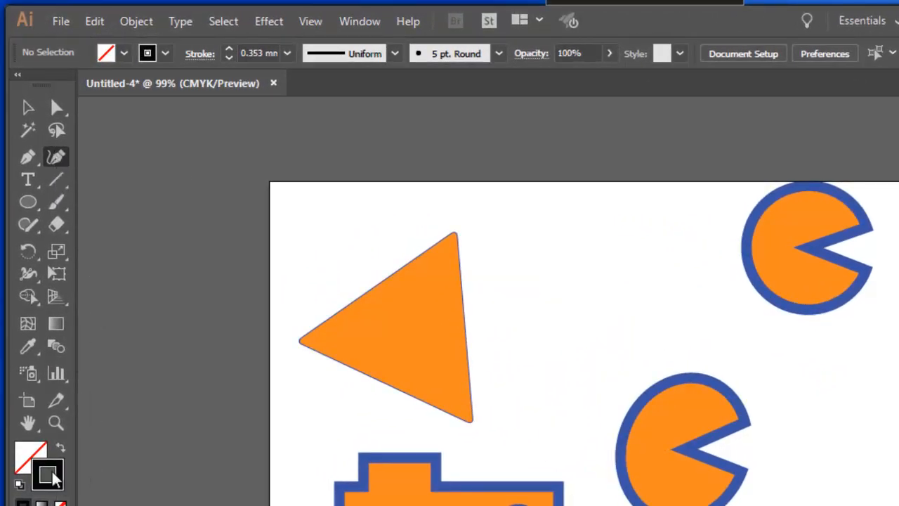
{"action": "mouse_move", "coordinate": [31, 452]}
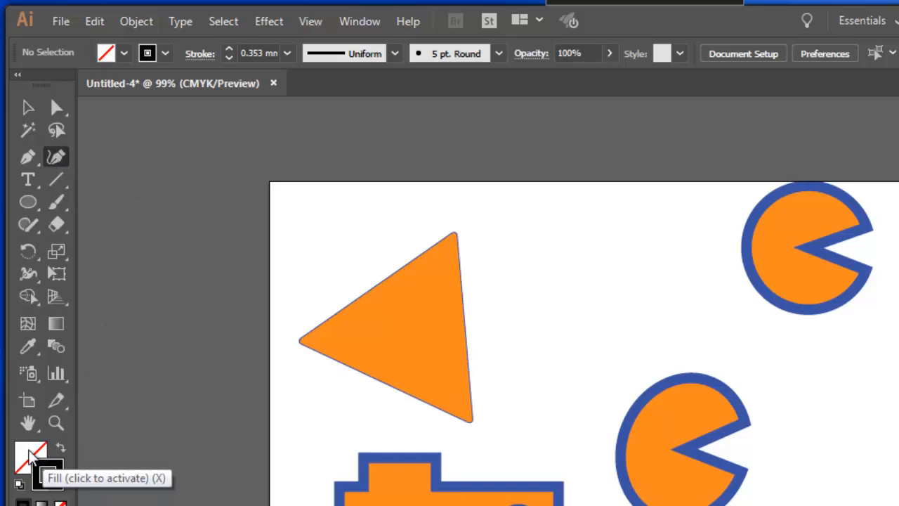
{"action": "mouse_move", "coordinate": [49, 475]}
{"action": "type", "text": "2"}
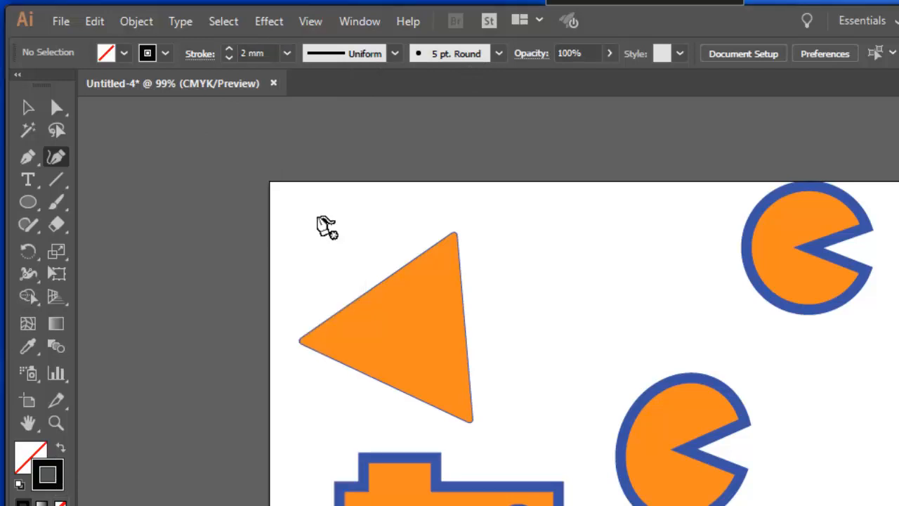
{"action": "mouse_move", "coordinate": [562, 366]}
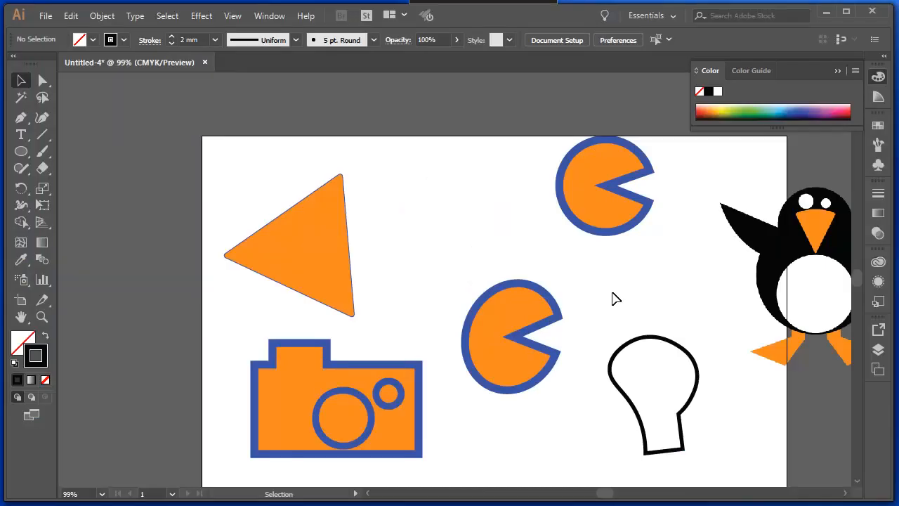
{"action": "mouse_move", "coordinate": [681, 410]}
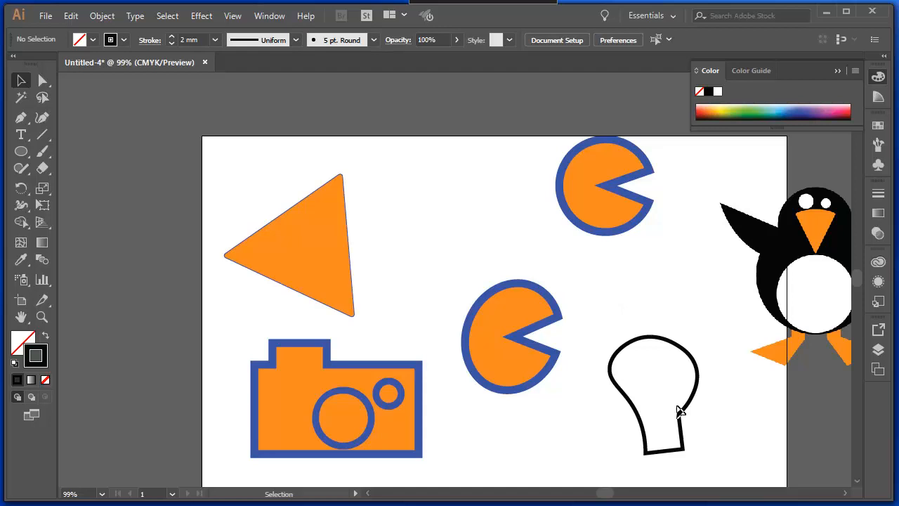
{"action": "mouse_move", "coordinate": [699, 379]}
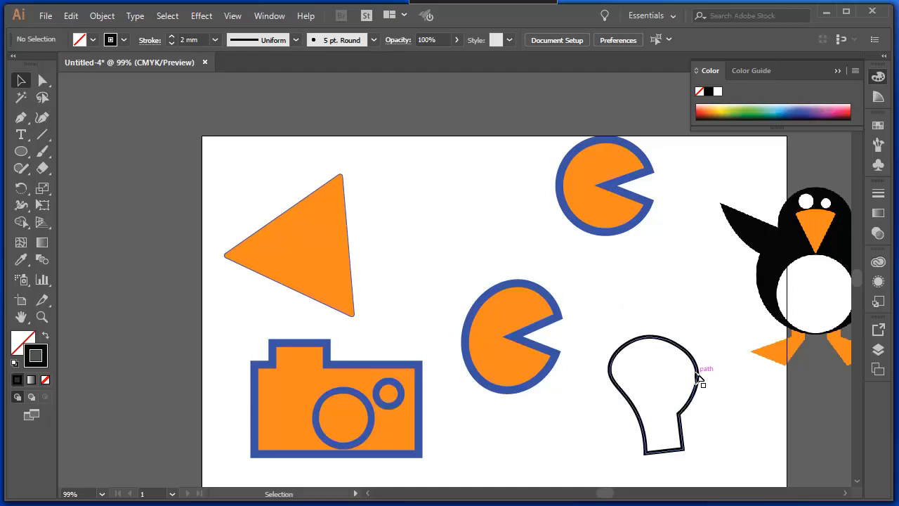
{"action": "mouse_move", "coordinate": [659, 368]}
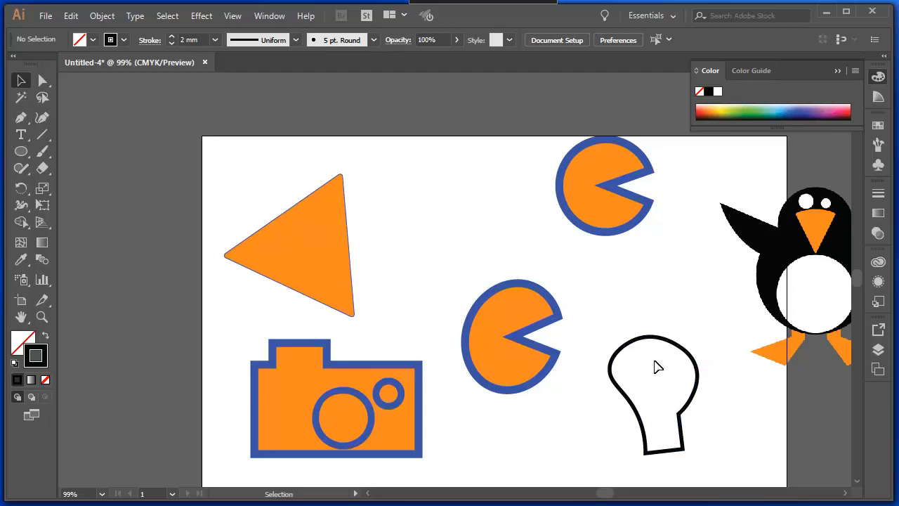
Select the bulb outline, nudge its top anchor and switch to the Curvature Tool for reshaping.
{"action": "left_click", "coordinate": [653, 393]}
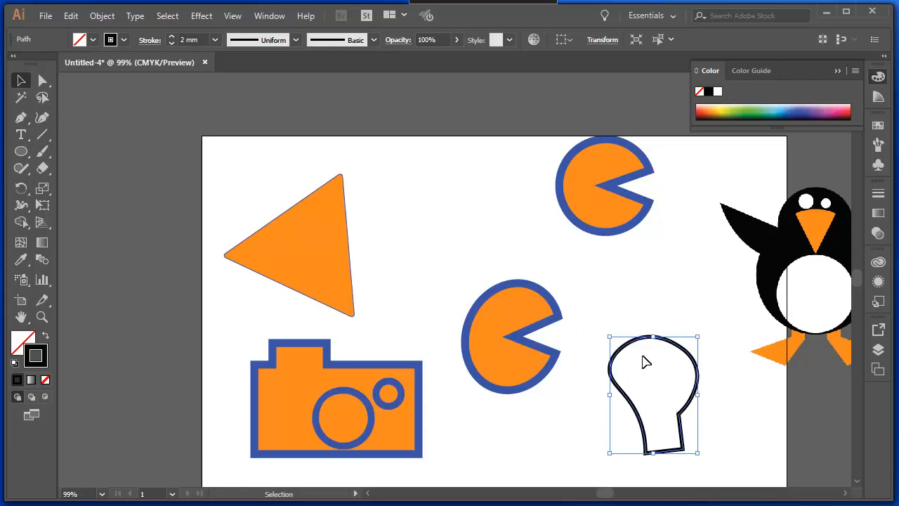
{"action": "mouse_move", "coordinate": [609, 335]}
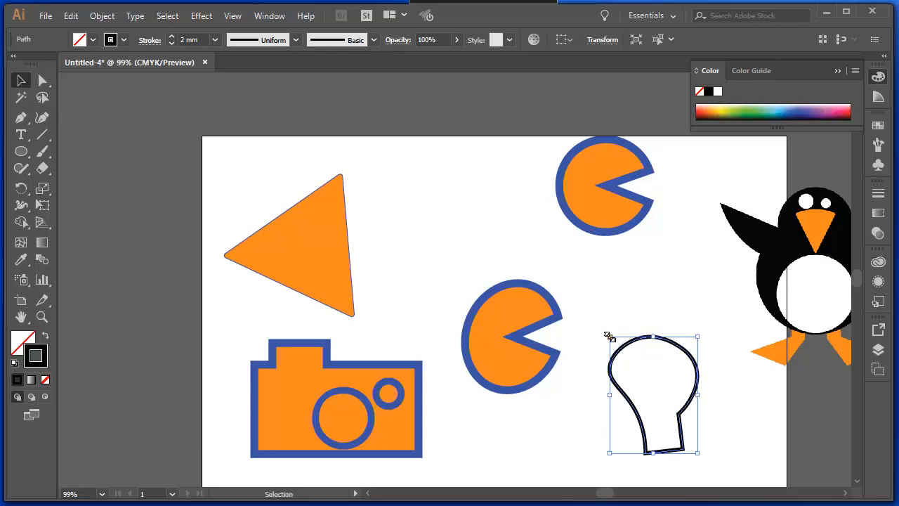
{"action": "left_click_drag", "start_coordinate": [653, 390], "coordinate": [646, 379]}
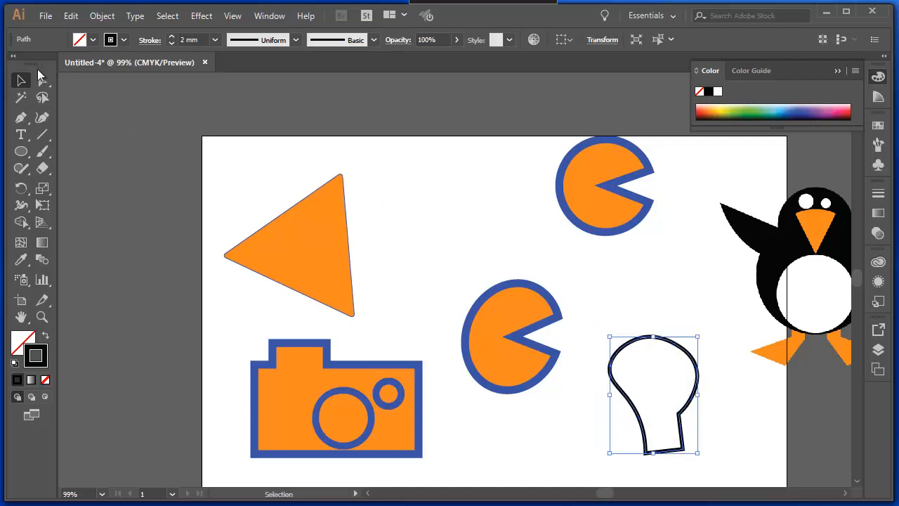
{"action": "left_click", "coordinate": [42, 79]}
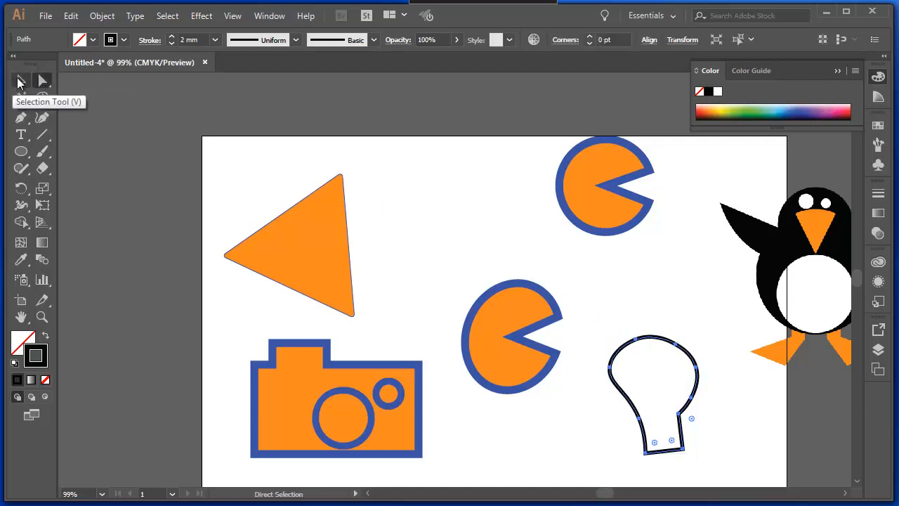
{"action": "mouse_move", "coordinate": [42, 97]}
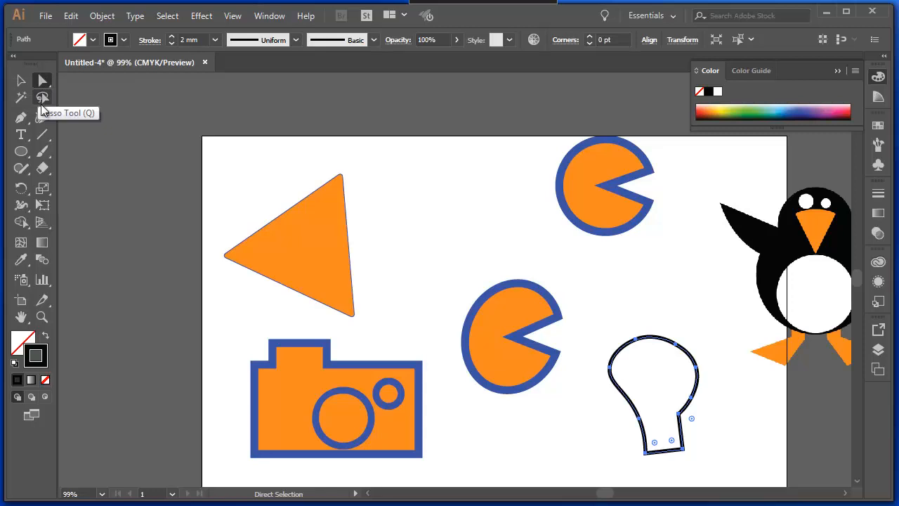
{"action": "left_click", "coordinate": [42, 118]}
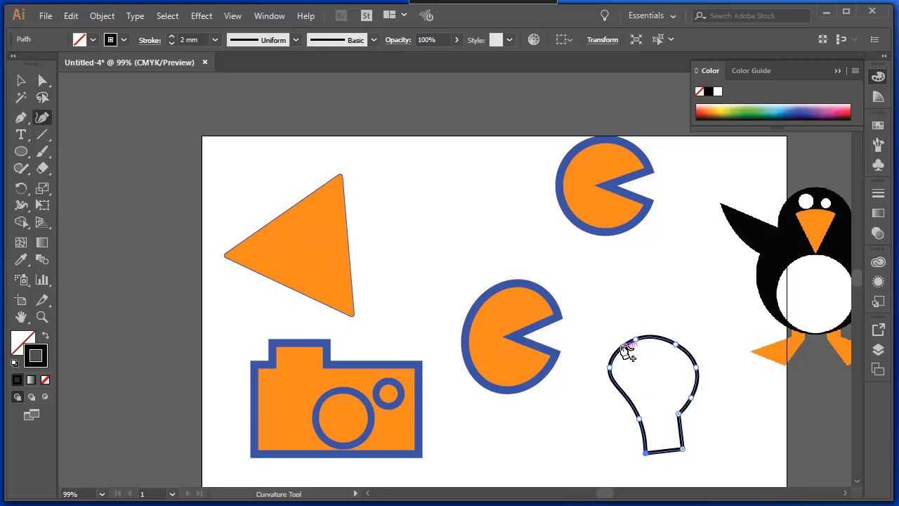
{"action": "mouse_move", "coordinate": [695, 368]}
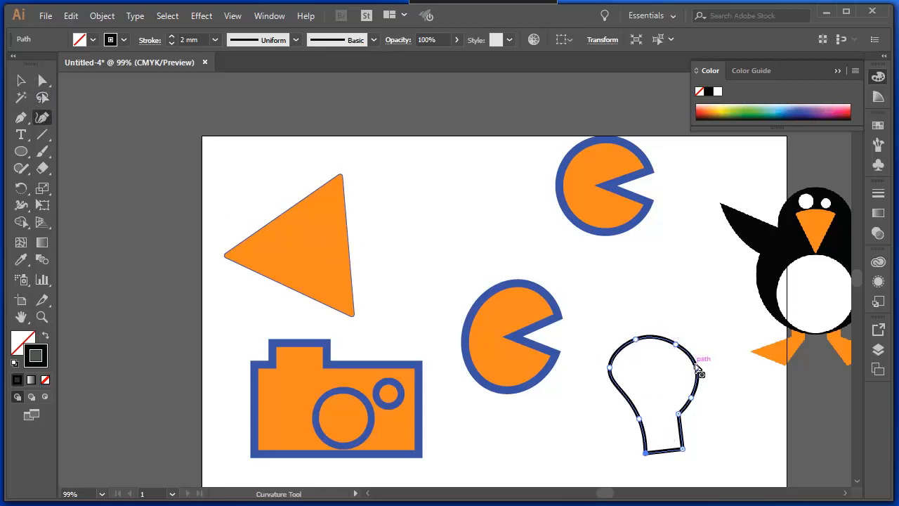
{"action": "mouse_move", "coordinate": [649, 421]}
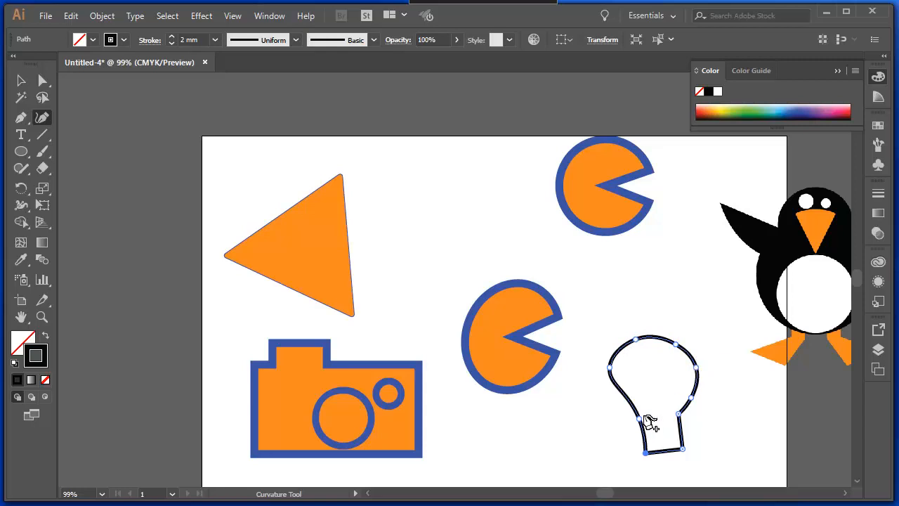
{"action": "mouse_move", "coordinate": [695, 402]}
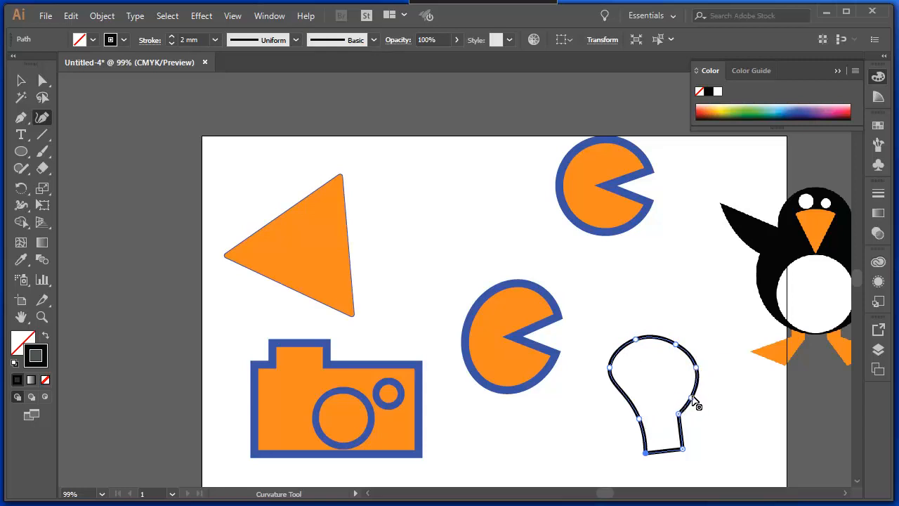
{"action": "mouse_move", "coordinate": [695, 393]}
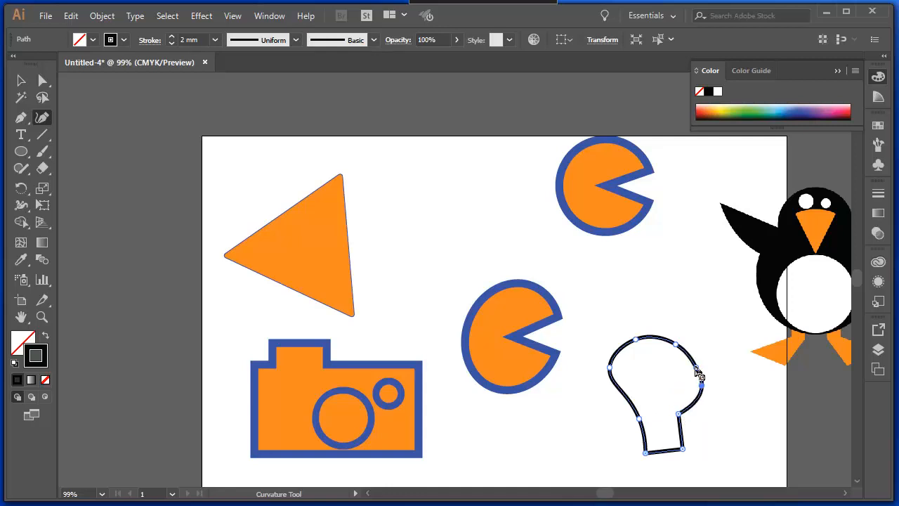
{"action": "mouse_move", "coordinate": [674, 336]}
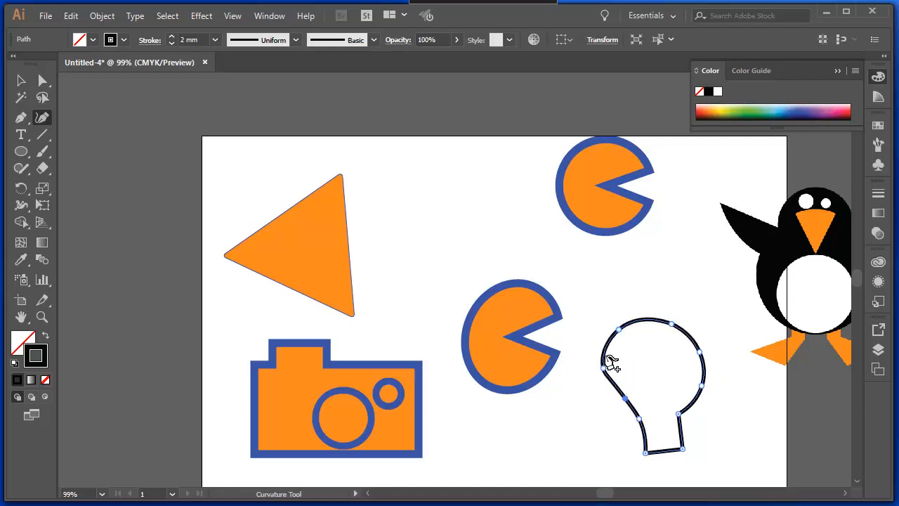
{"action": "mouse_move", "coordinate": [649, 326]}
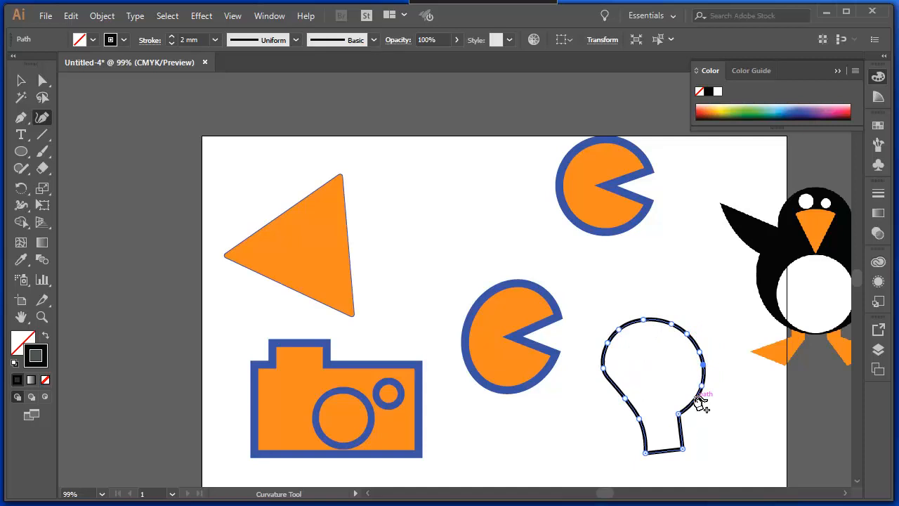
{"action": "mouse_move", "coordinate": [719, 452]}
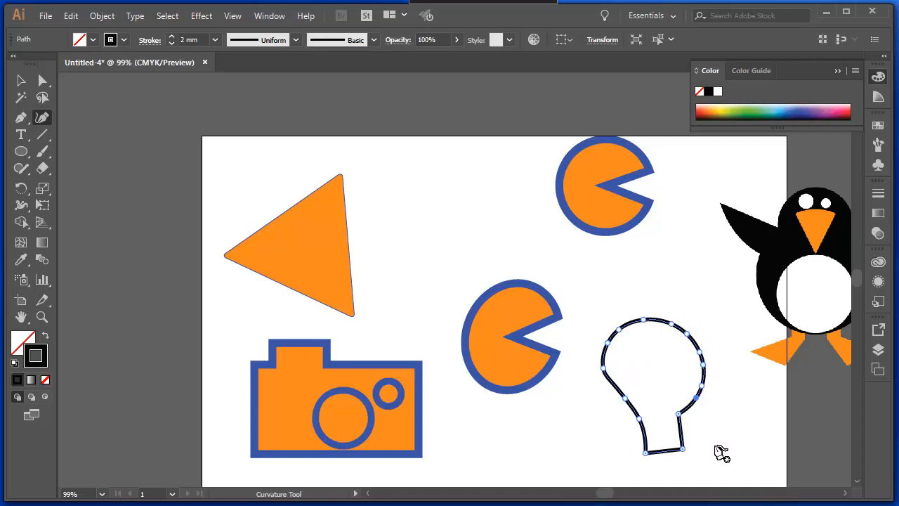
{"action": "mouse_move", "coordinate": [719, 455]}
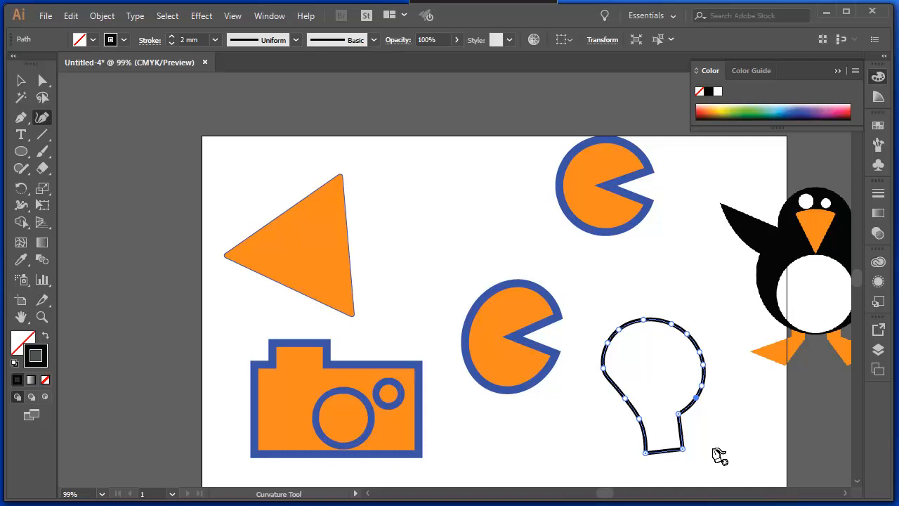
{"action": "mouse_move", "coordinate": [15, 97]}
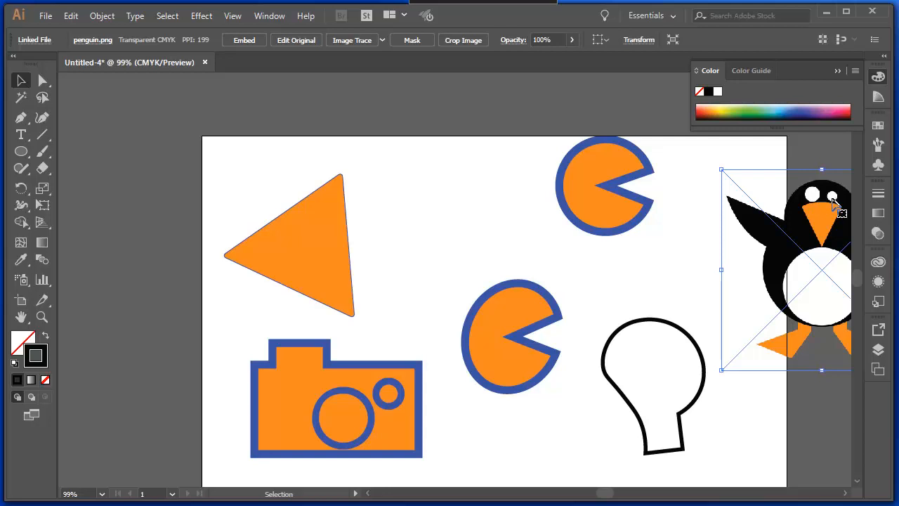
{"action": "mouse_move", "coordinate": [831, 208]}
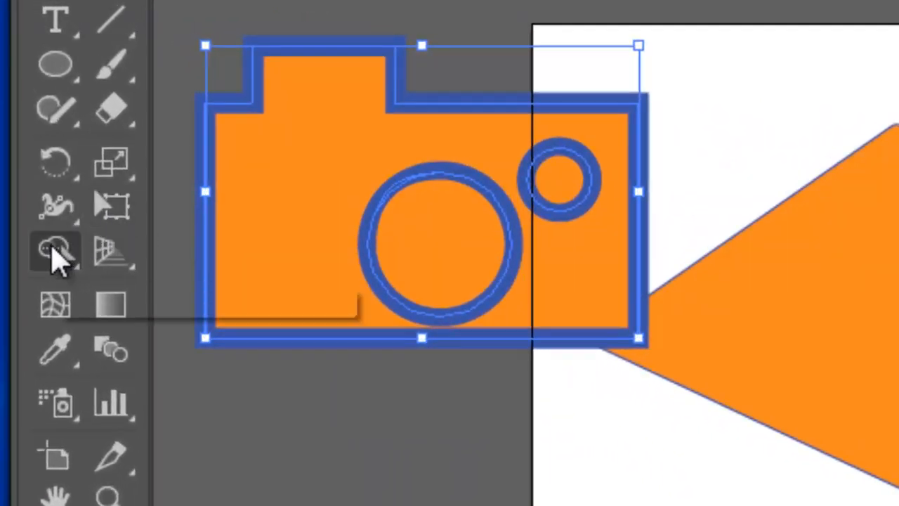
With the Shape Builder, merge the camera body and cut out the large and small lens circles.
{"action": "left_click", "coordinate": [419, 250]}
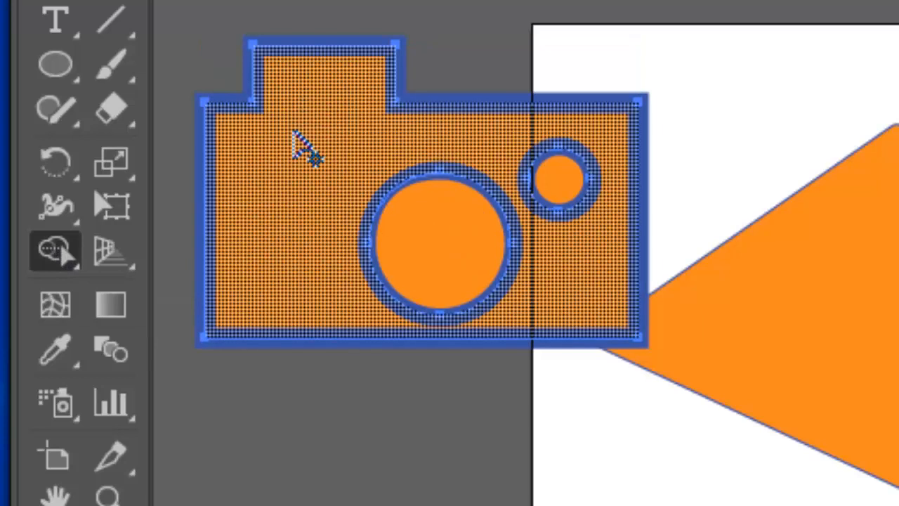
{"action": "left_click", "coordinate": [435, 246]}
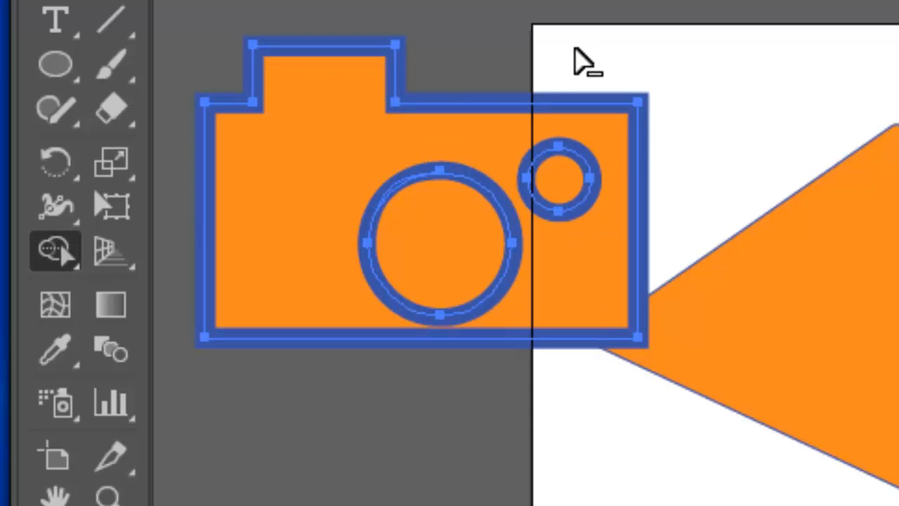
{"action": "left_click", "coordinate": [438, 245]}
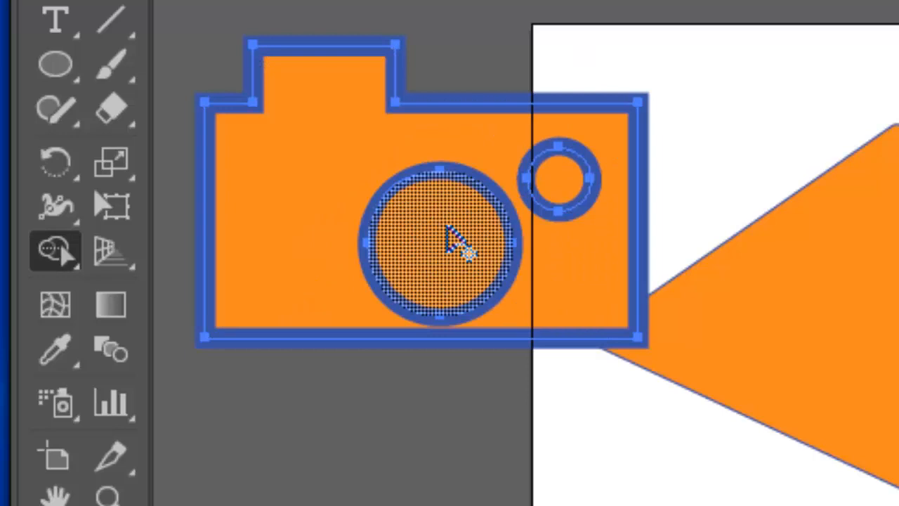
{"action": "left_click", "coordinate": [436, 242]}
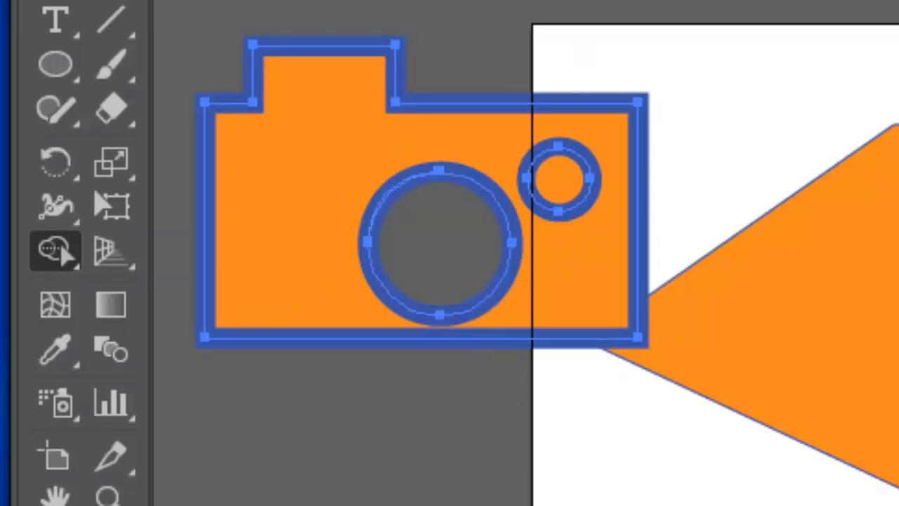
{"action": "left_click", "coordinate": [558, 180]}
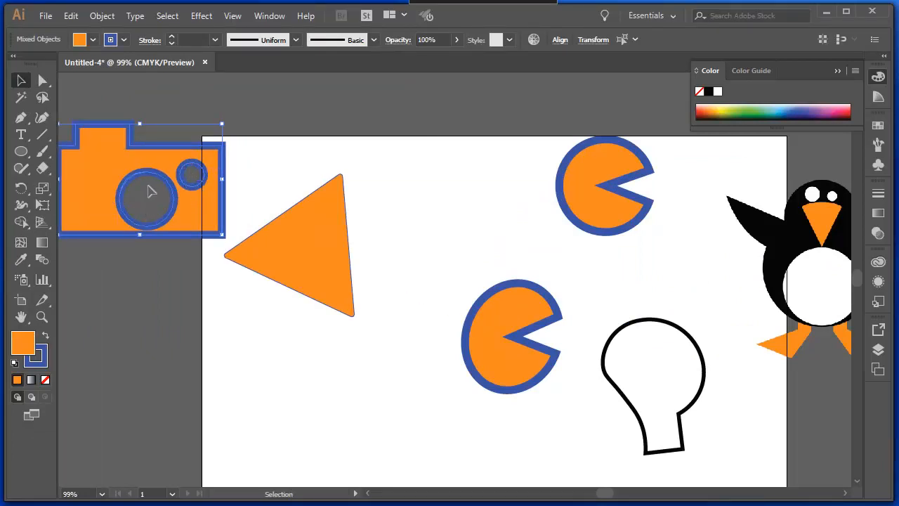
Move the camera back onto the artboard's lower left, below the orange triangle.
{"action": "left_click_drag", "start_coordinate": [148, 193], "coordinate": [219, 316]}
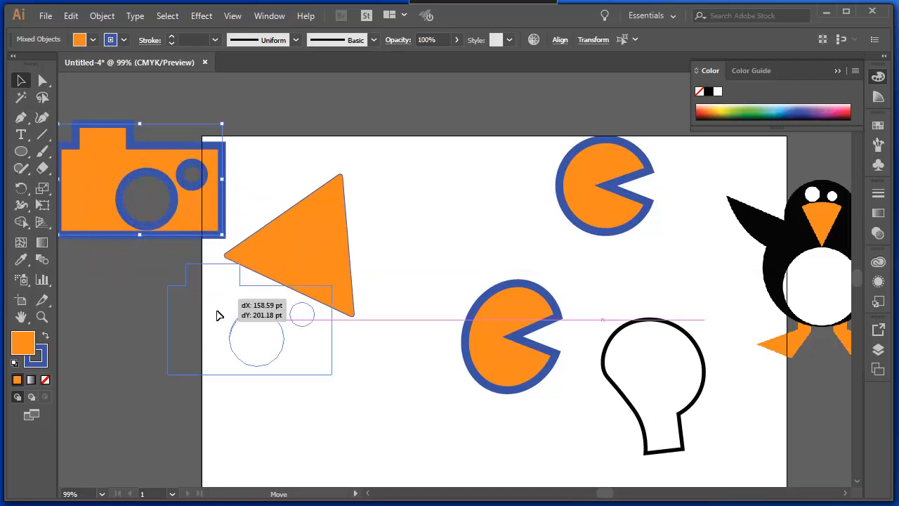
{"action": "left_click_drag", "start_coordinate": [141, 176], "coordinate": [309, 396]}
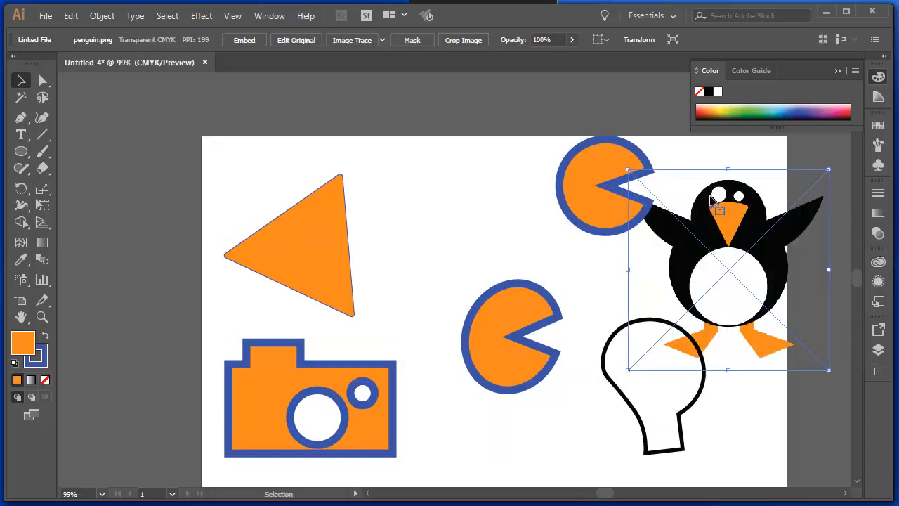
{"action": "mouse_move", "coordinate": [719, 195]}
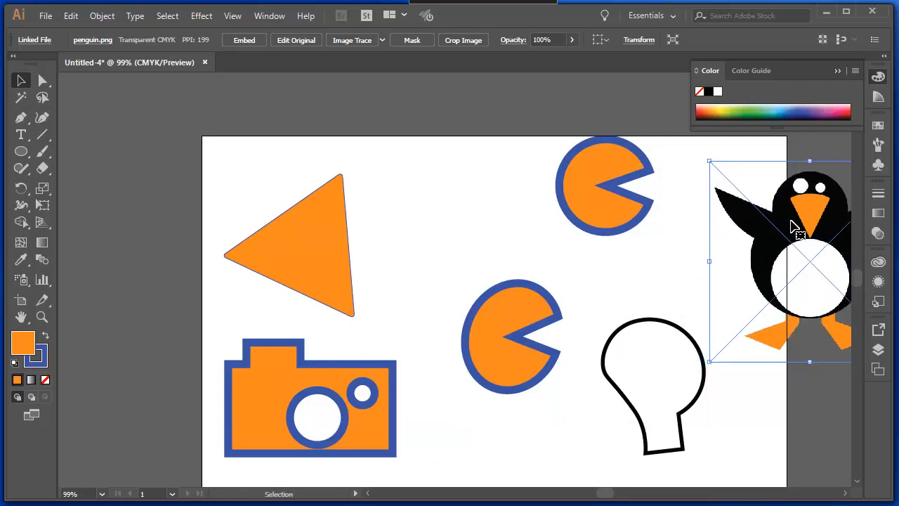
{"action": "mouse_move", "coordinate": [797, 216]}
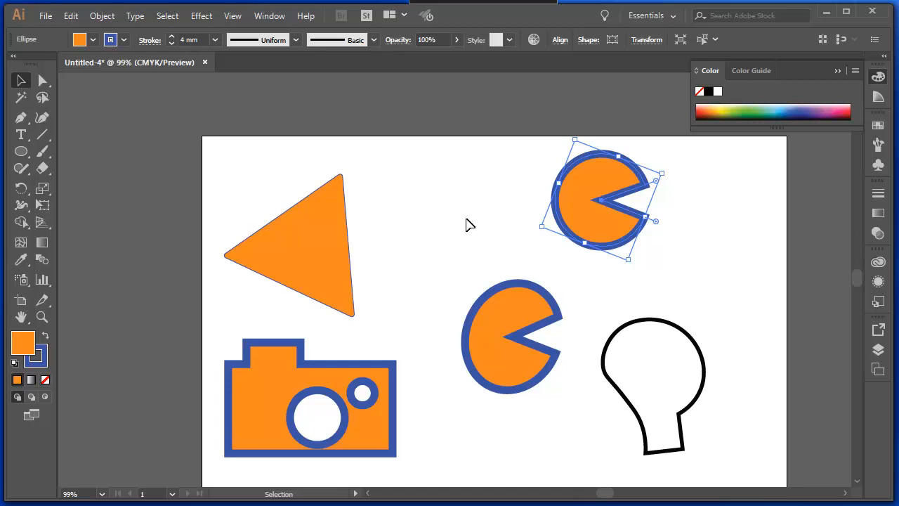
{"action": "mouse_move", "coordinate": [203, 15]}
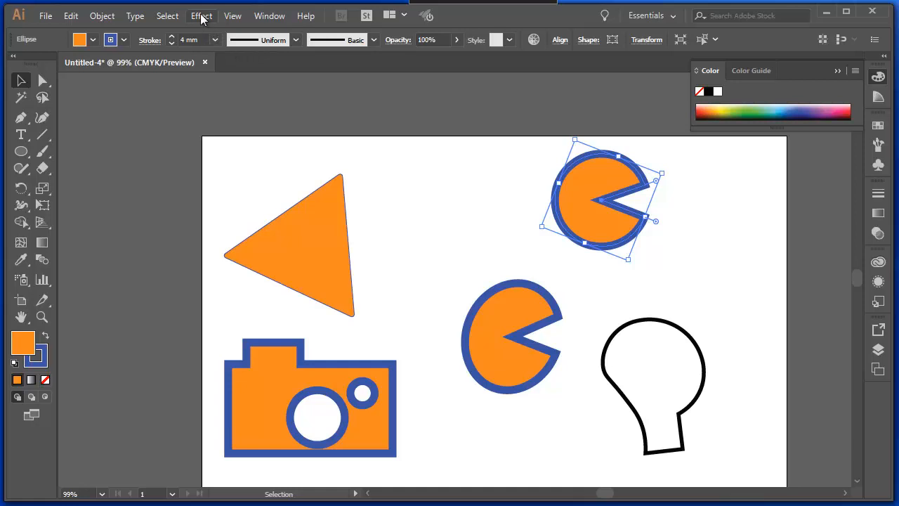
View the artwork in Outline mode to check the paths, then deselect everything.
{"action": "left_click", "coordinate": [233, 15]}
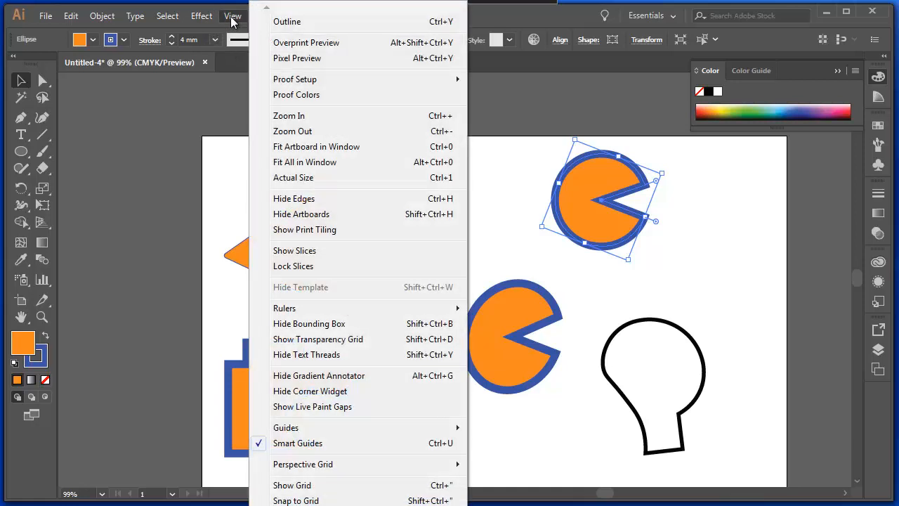
{"action": "mouse_move", "coordinate": [286, 22]}
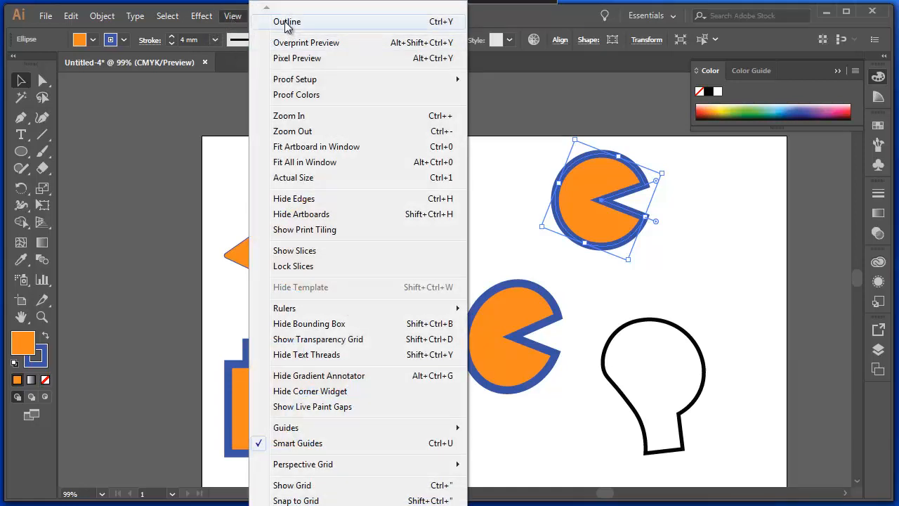
{"action": "left_click", "coordinate": [287, 23]}
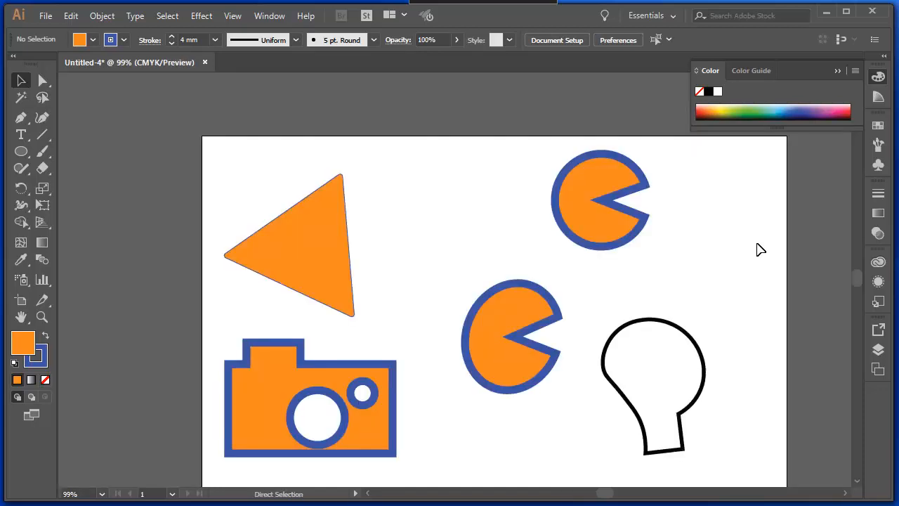
{"action": "left_click", "coordinate": [21, 80]}
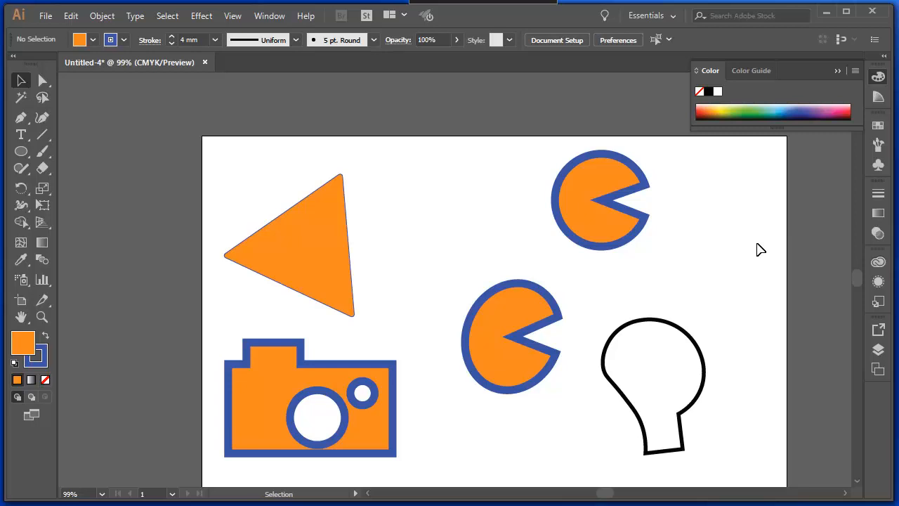